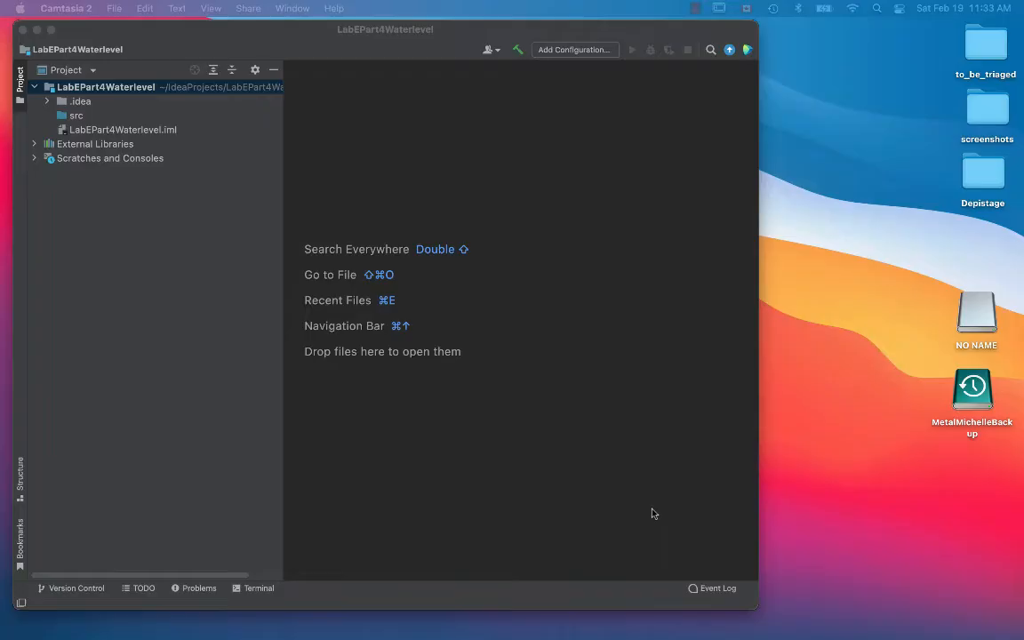
pyautogui.moveTo(279, 443)
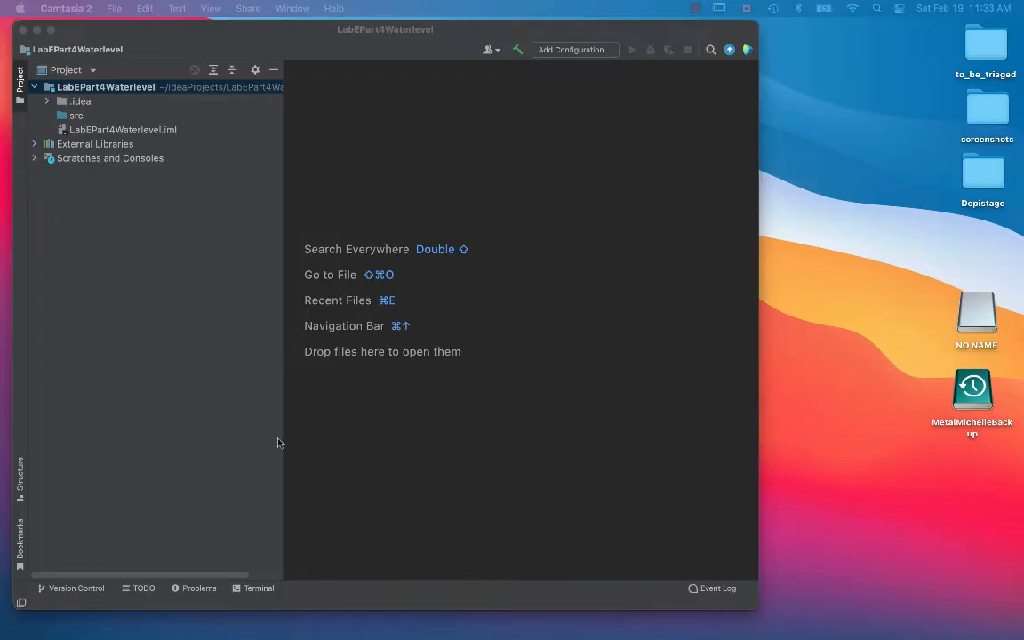
pyautogui.moveTo(249, 453)
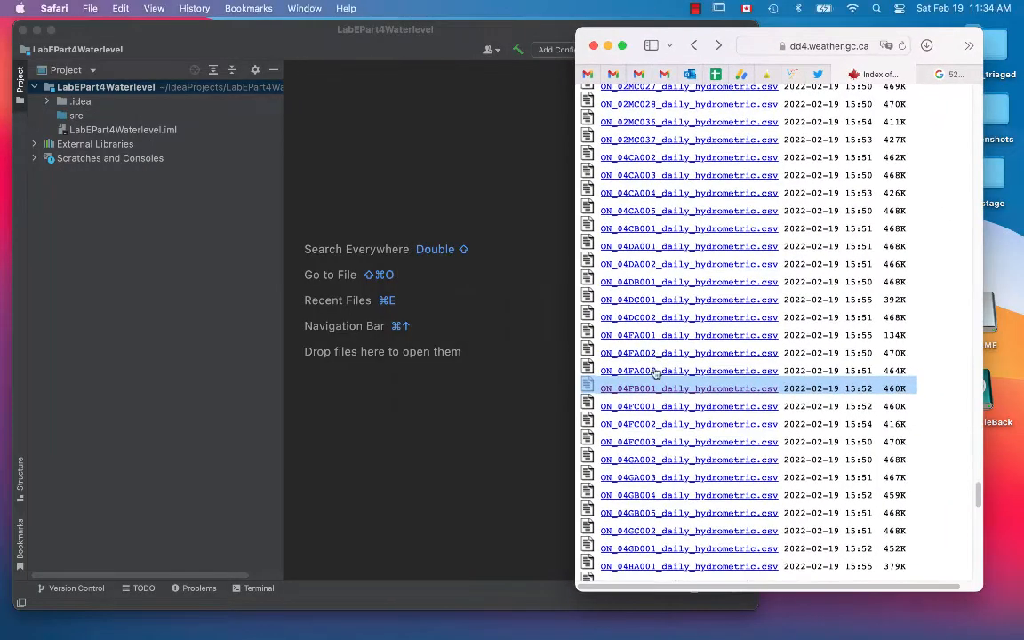
pyautogui.moveTo(663, 391)
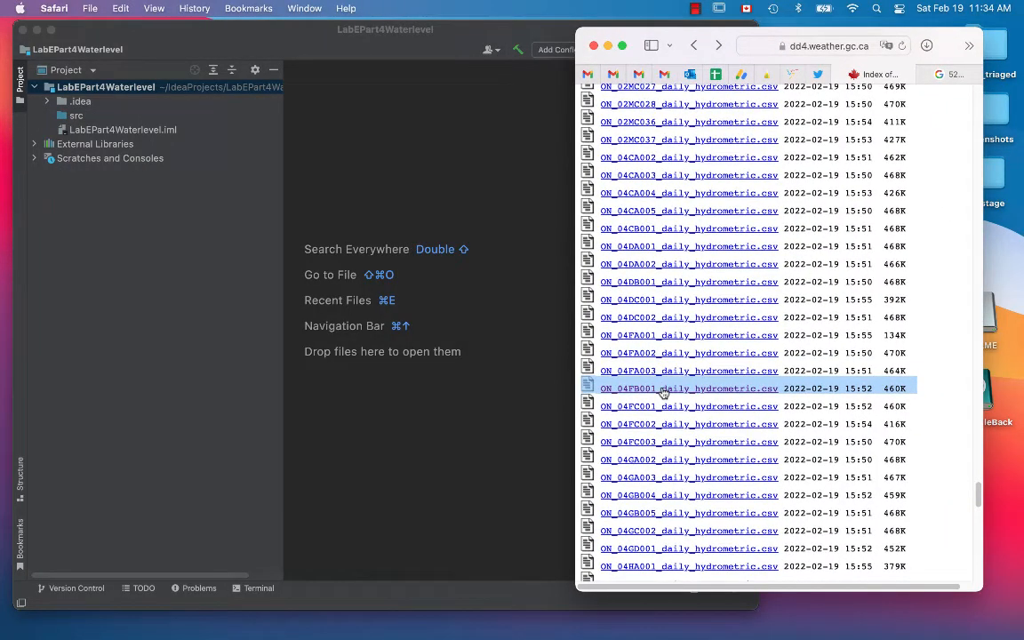
# Open ON_04FB001_daily_hydrometric.csv from the station file listing and view its rows in Safari.
pyautogui.click(688, 389)
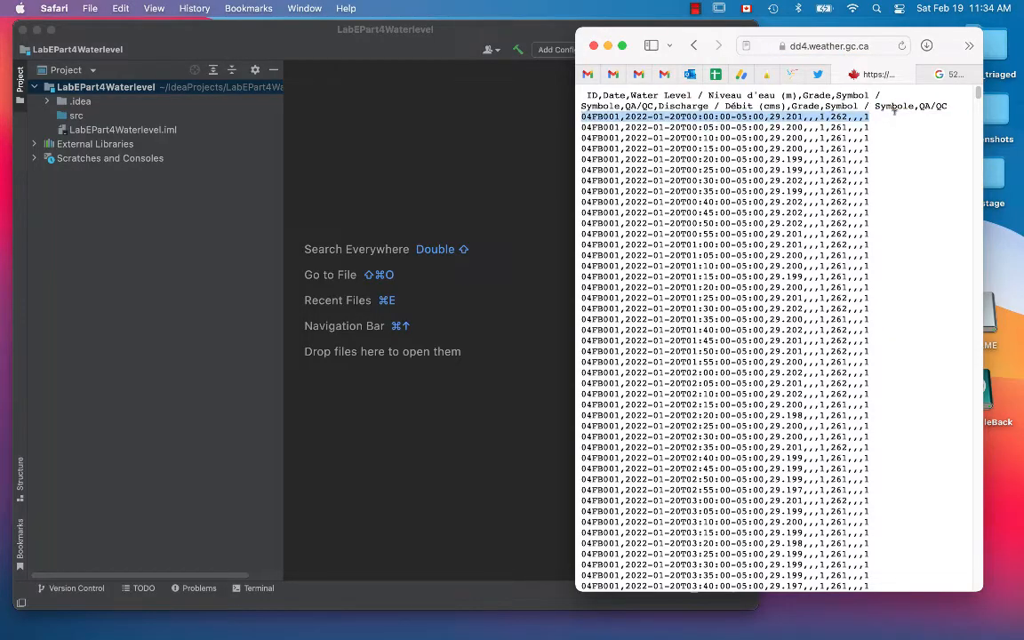
pyautogui.click(946, 74)
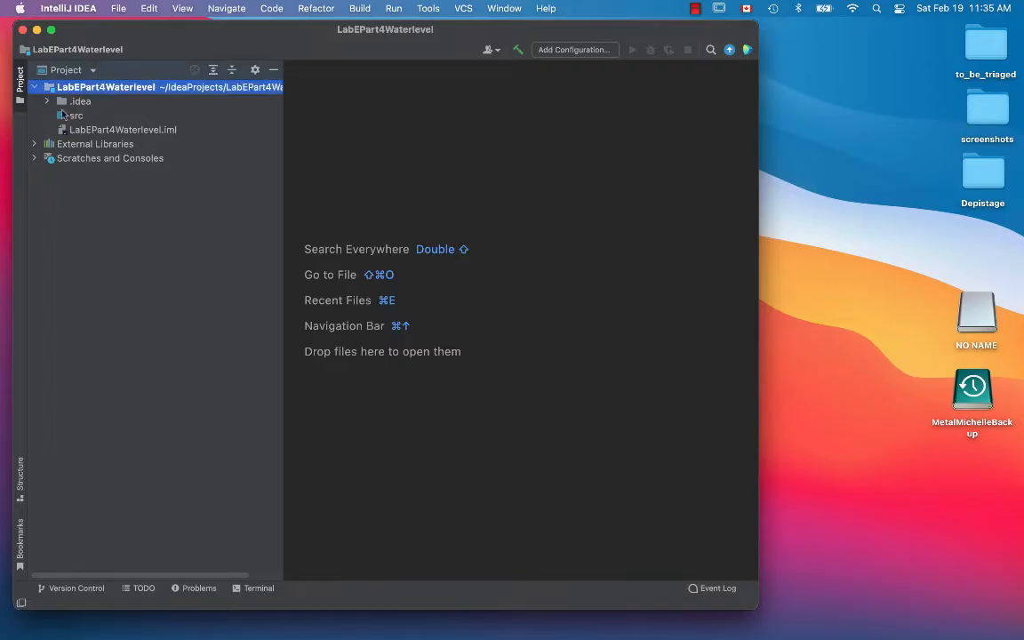
# Add a Java class named LabEPart4WaterProcess under the src folder.
pyautogui.click(76, 115)
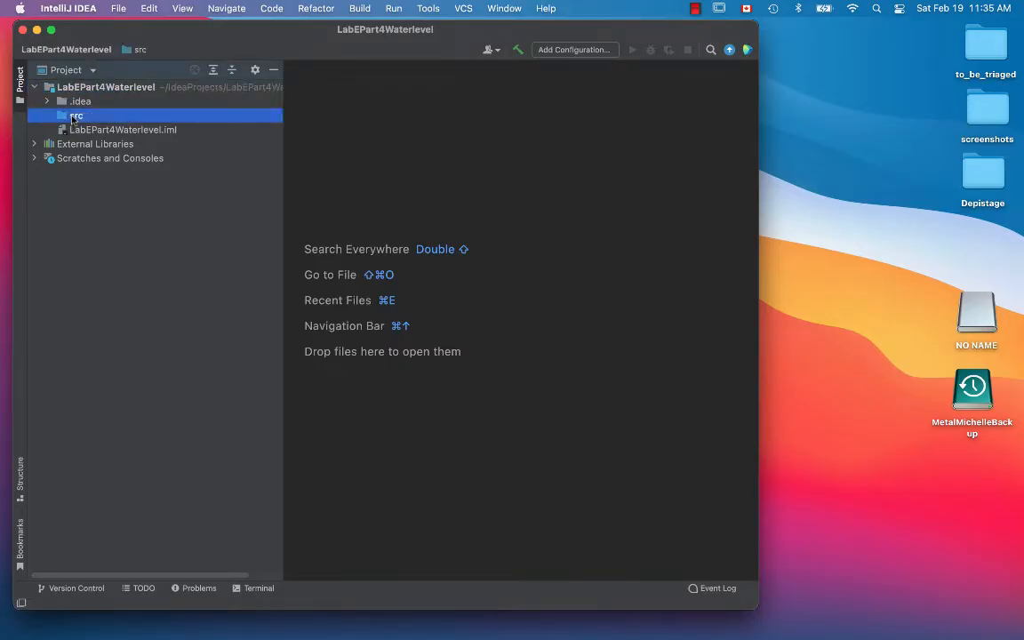
pyautogui.rightClick(75, 115)
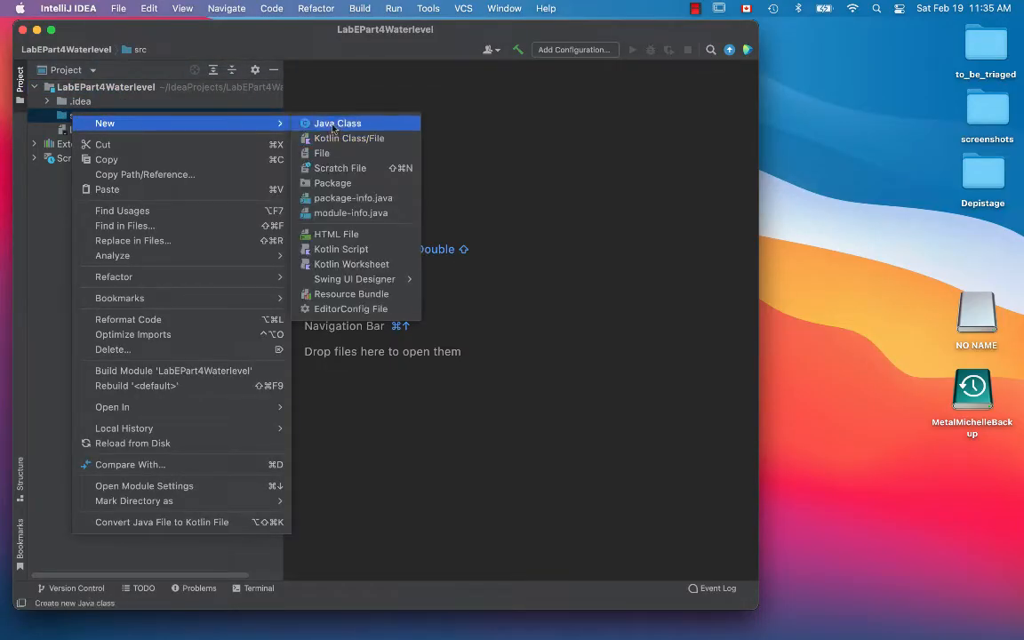
pyautogui.click(337, 122)
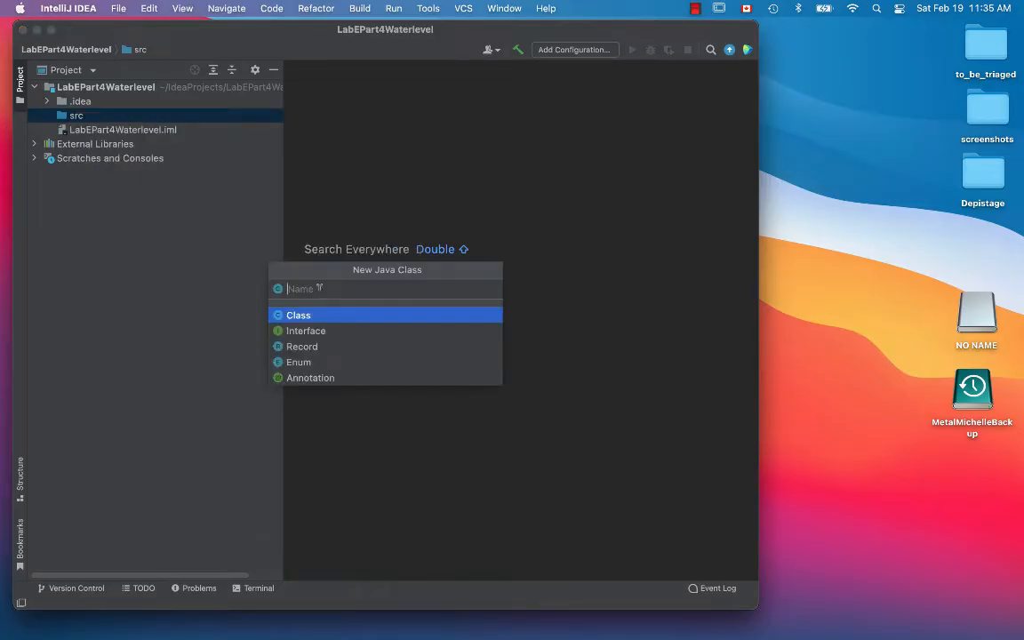
pyautogui.write('LabE')
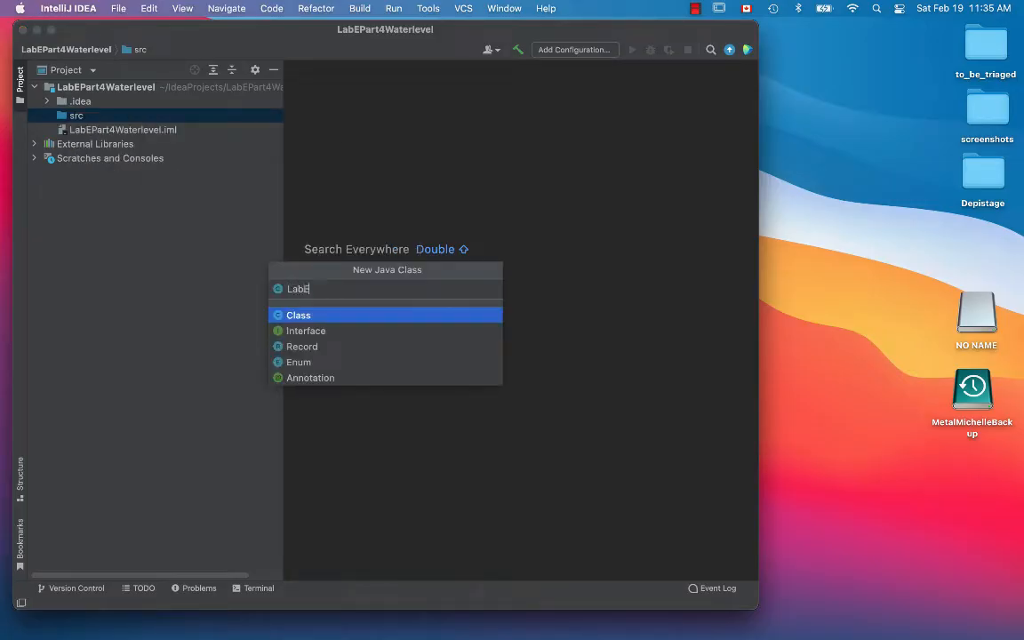
pyautogui.write('Part4')
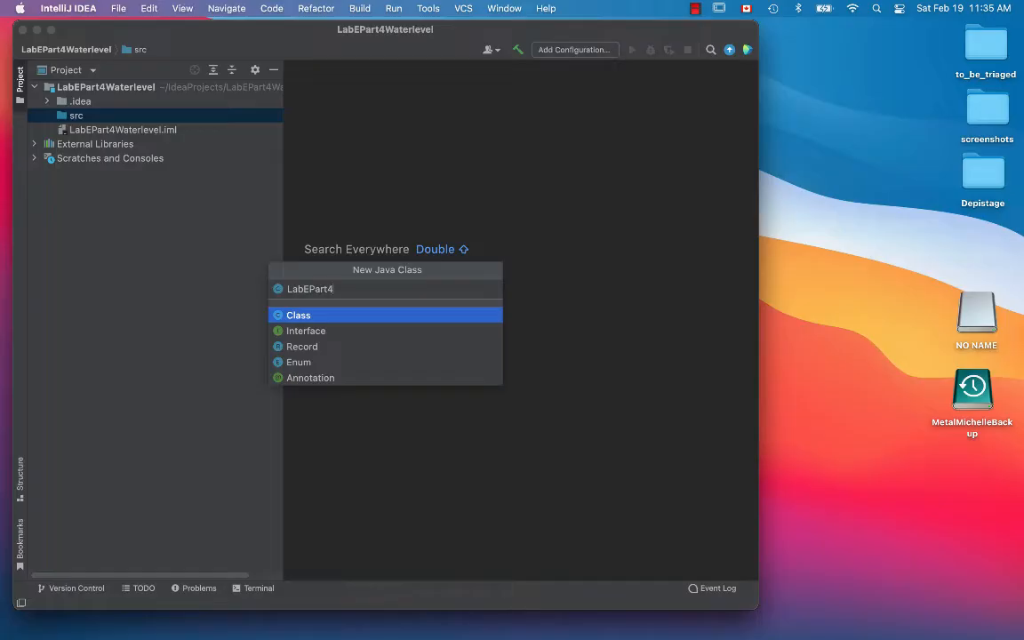
pyautogui.write('Water')
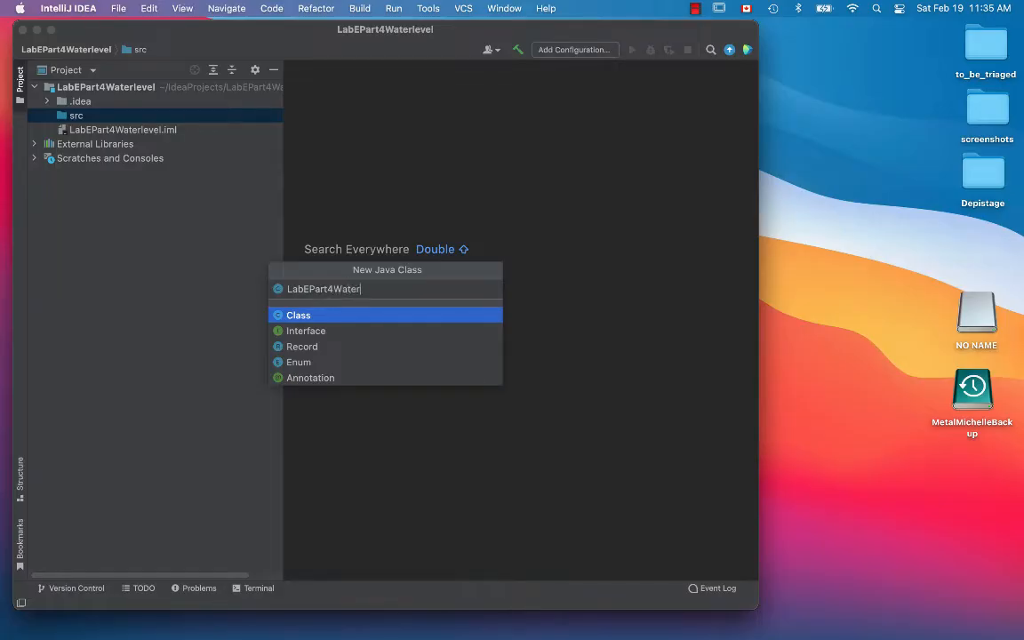
pyautogui.write('Process')
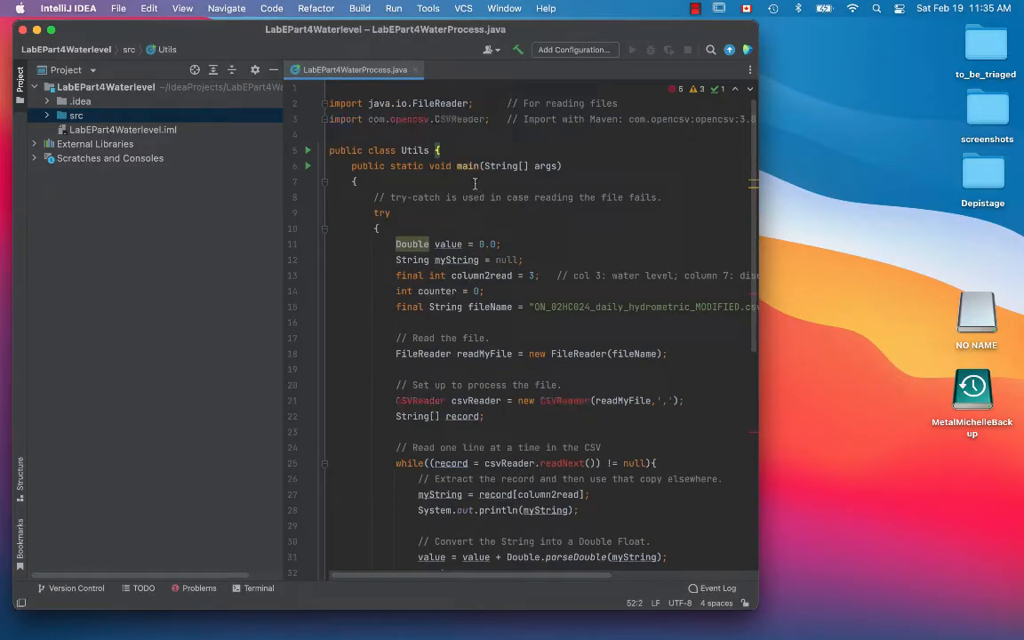
# Replace the class name Utils with LabEPart4WaterProcess in the class declaration.
pyautogui.doubleClick(415, 150)
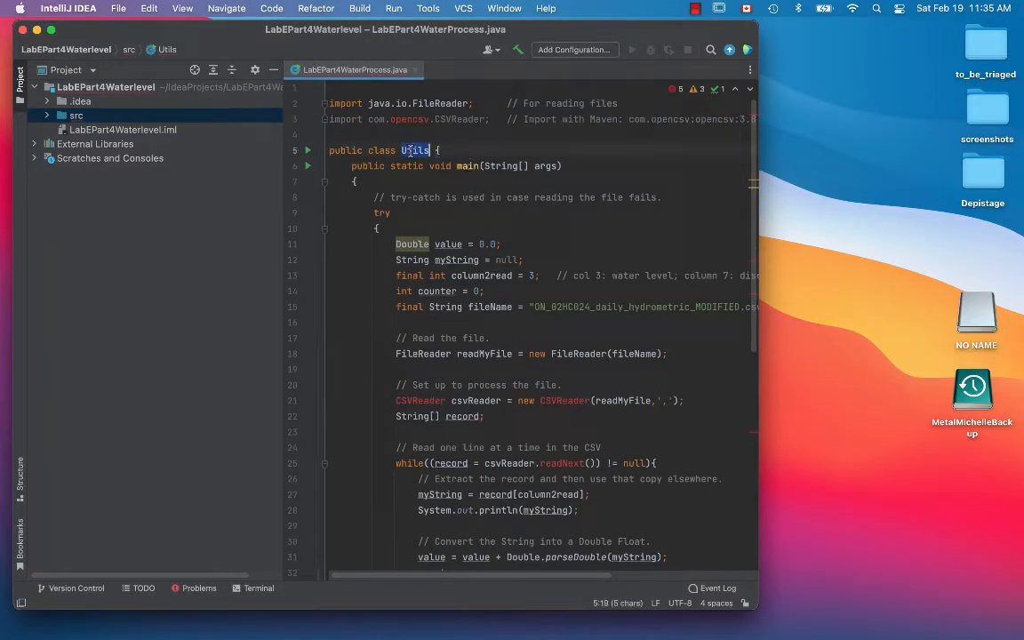
pyautogui.write('LabE')
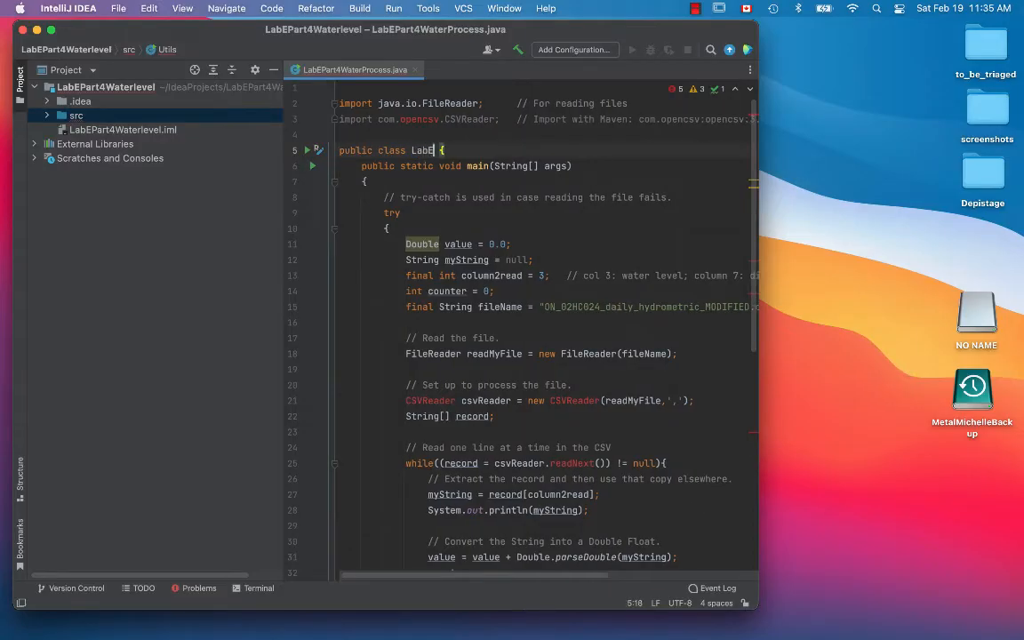
pyautogui.write('EPart4WaterProcess')
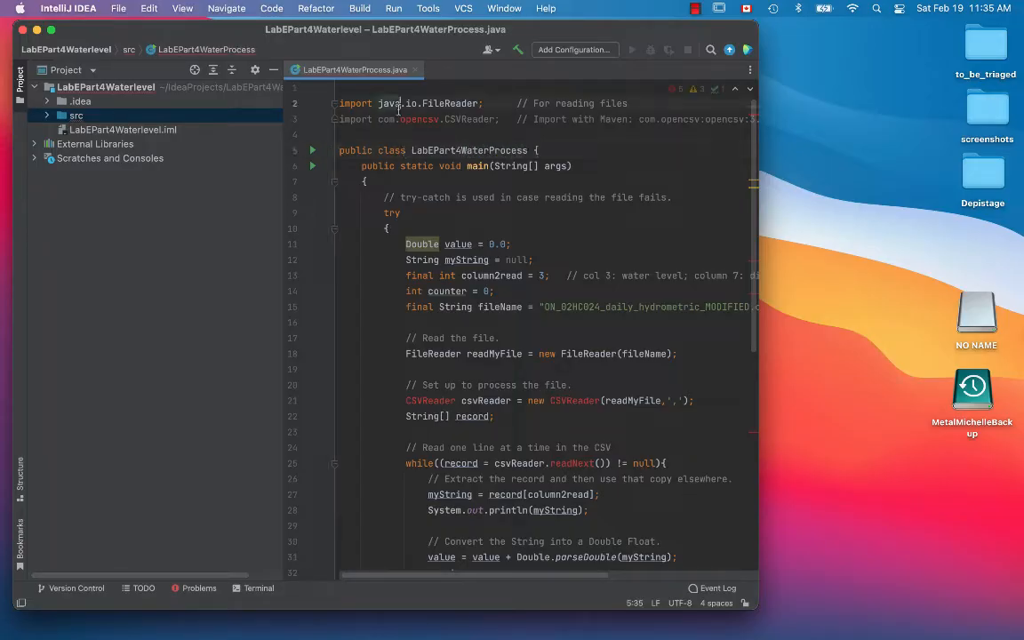
pyautogui.click(604, 118)
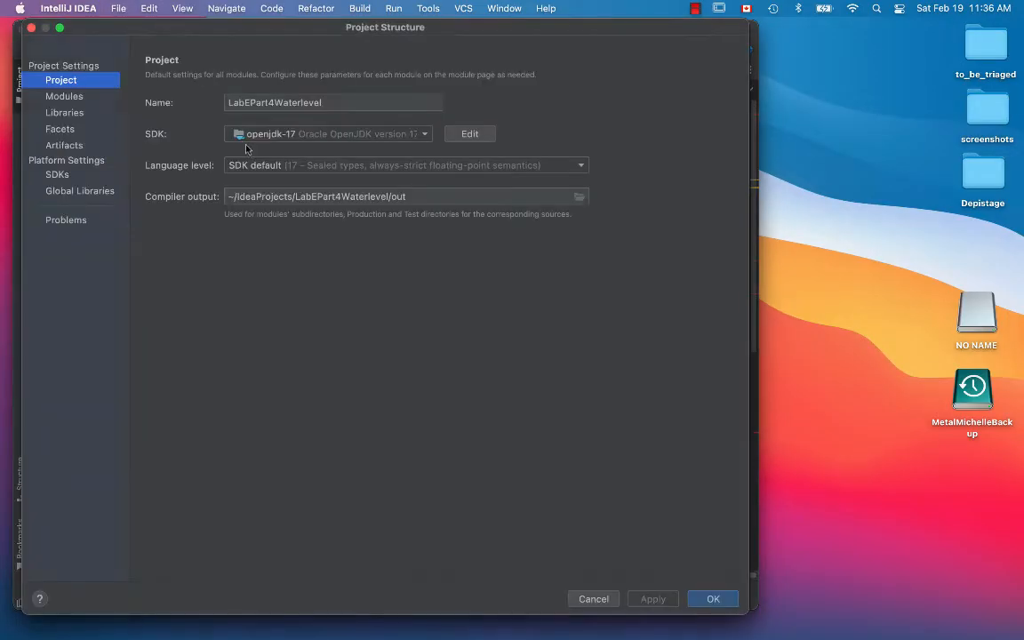
# Add Maven library com.opencsv:opencsv:3.8 to the LabEPart4Waterlevel module via Project Structure.
pyautogui.click(64, 112)
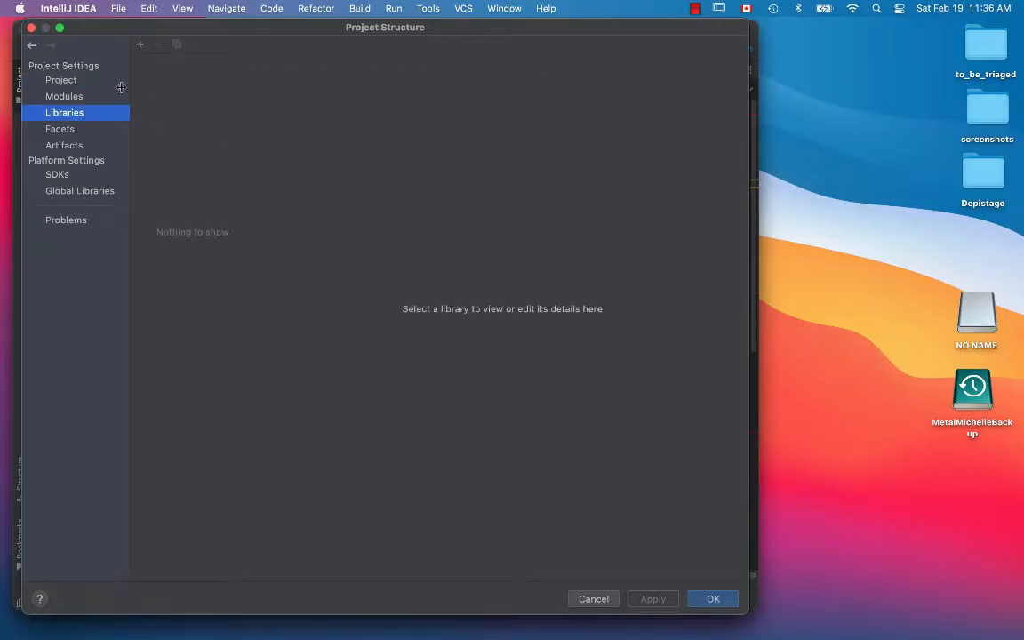
pyautogui.moveTo(160, 98)
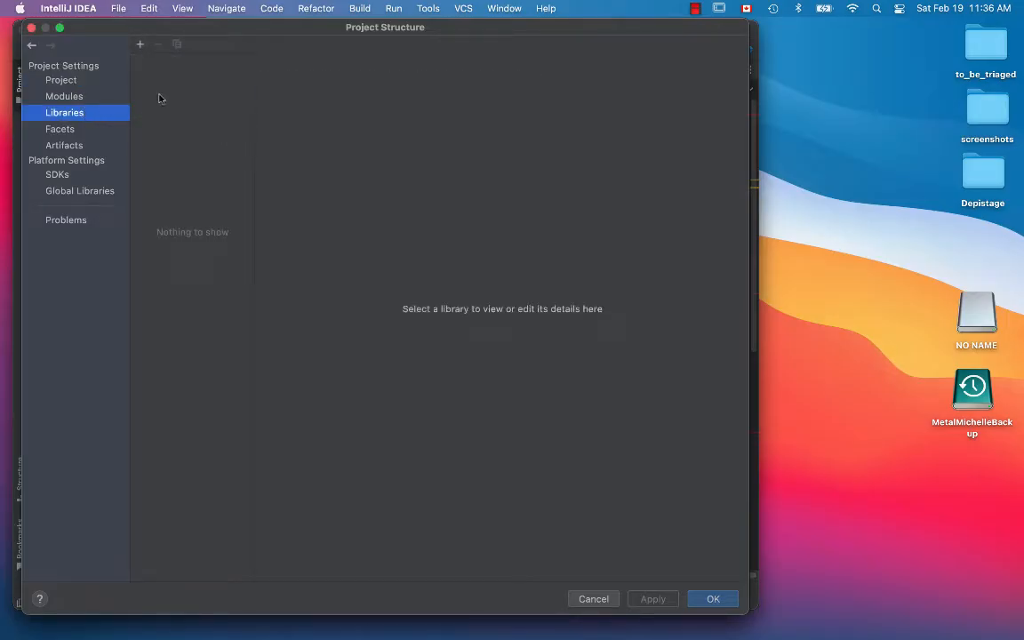
pyautogui.click(139, 44)
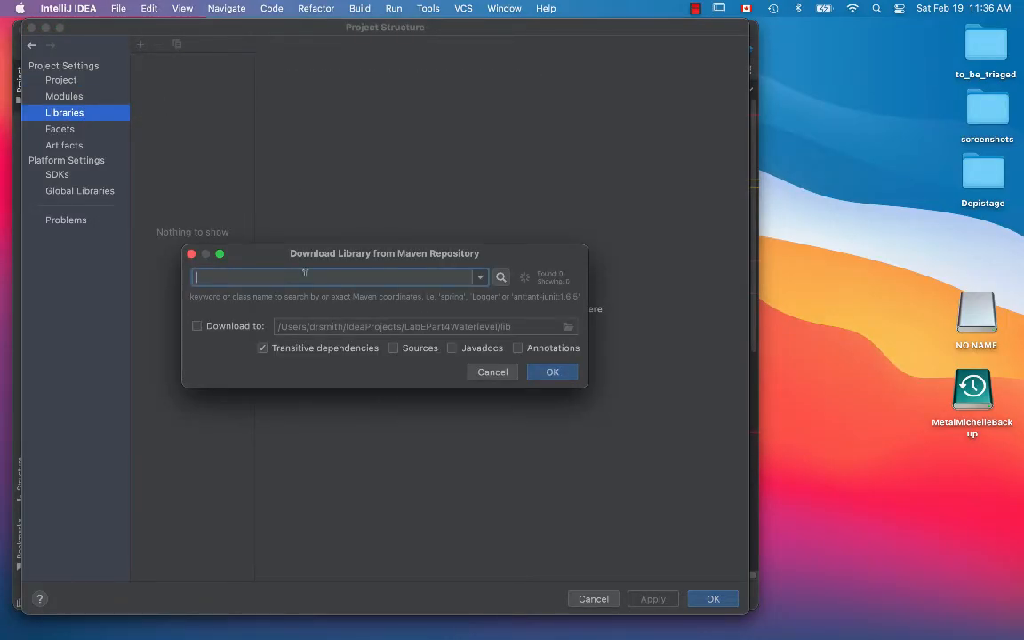
pyautogui.write('com.opencsv:opencsv:3.8')
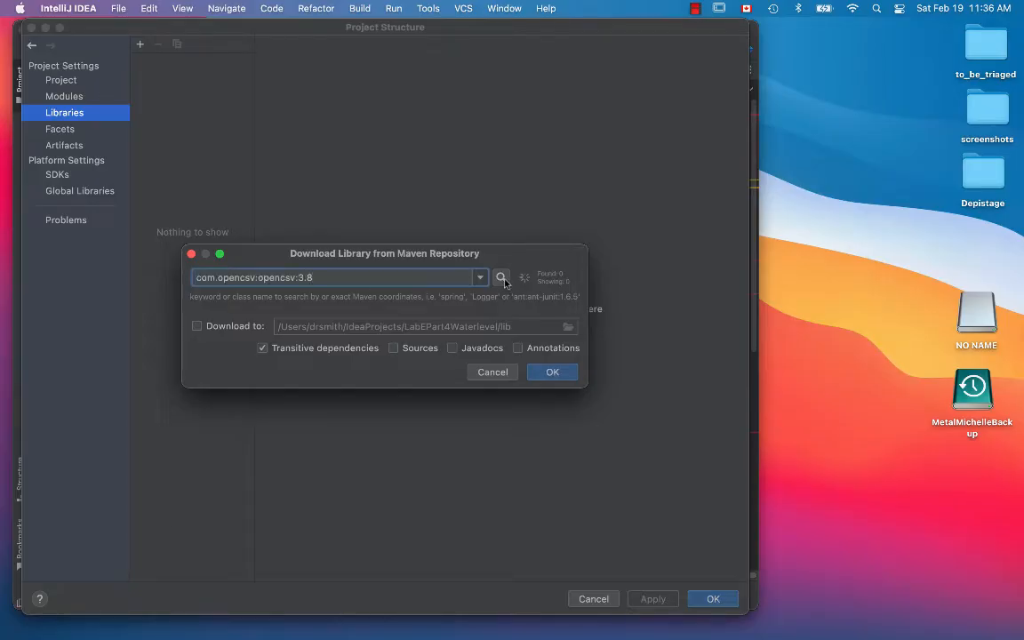
pyautogui.click(501, 276)
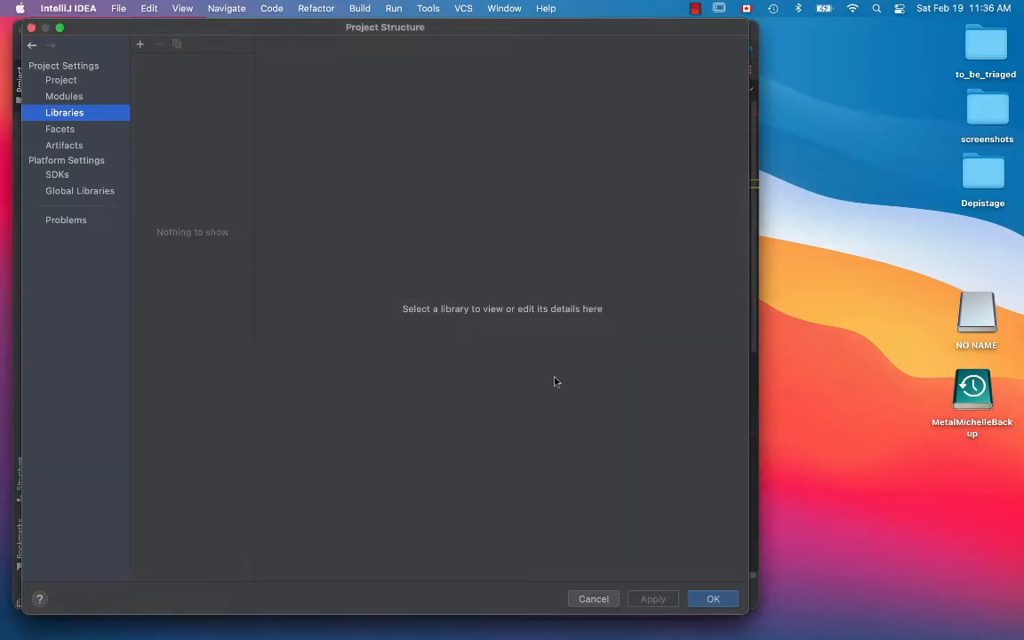
pyautogui.click(140, 45)
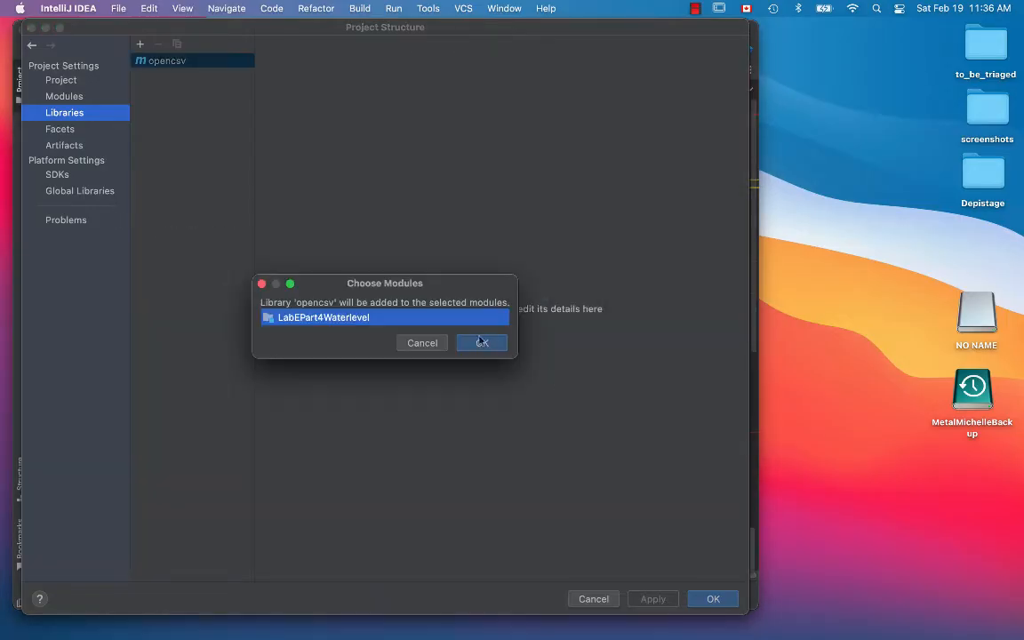
pyautogui.click(482, 342)
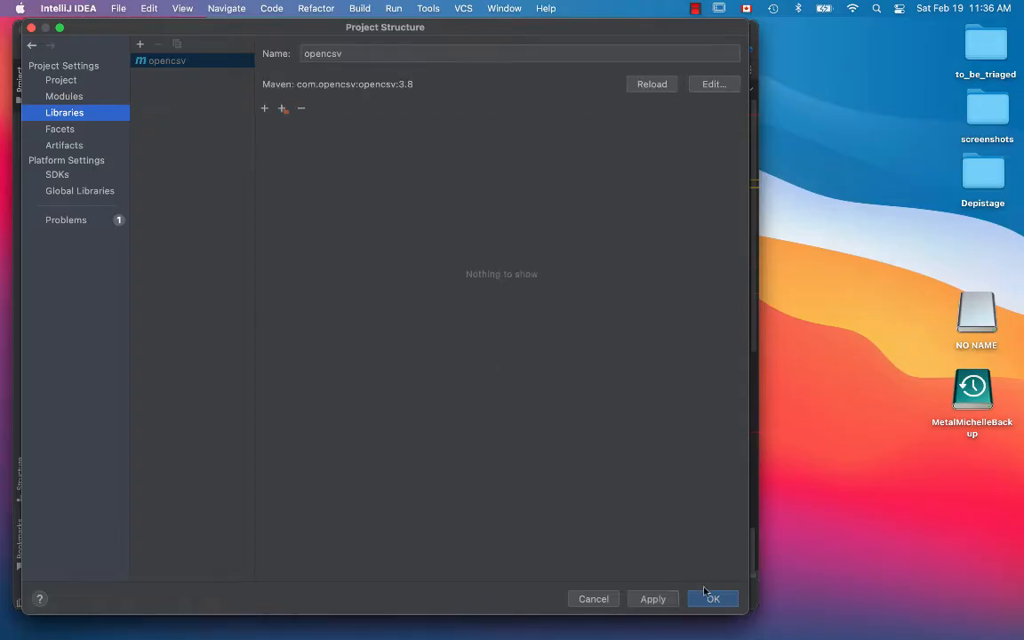
pyautogui.click(712, 598)
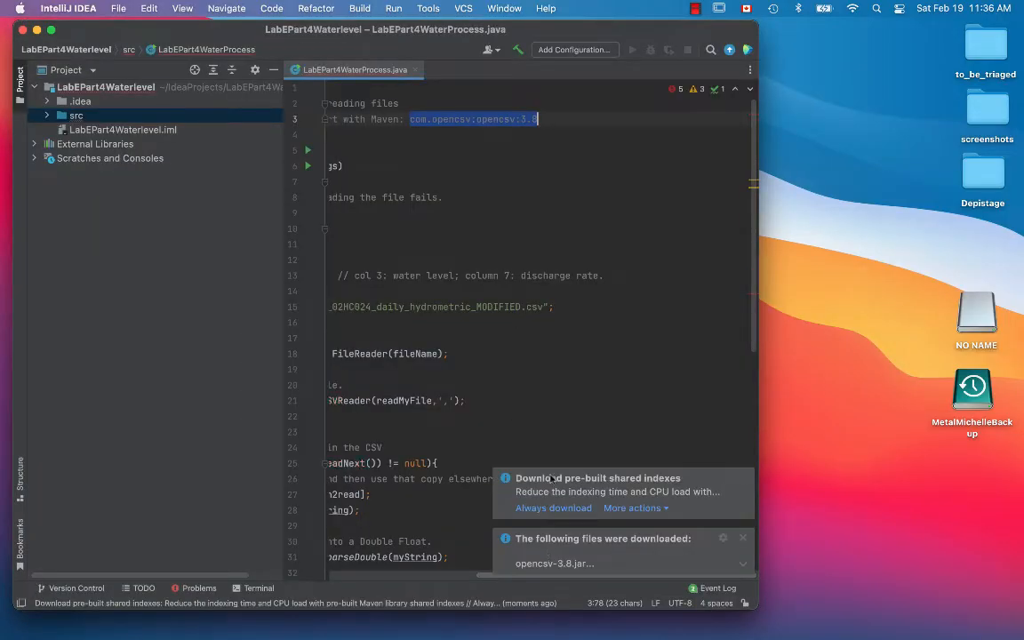
pyautogui.click(473, 448)
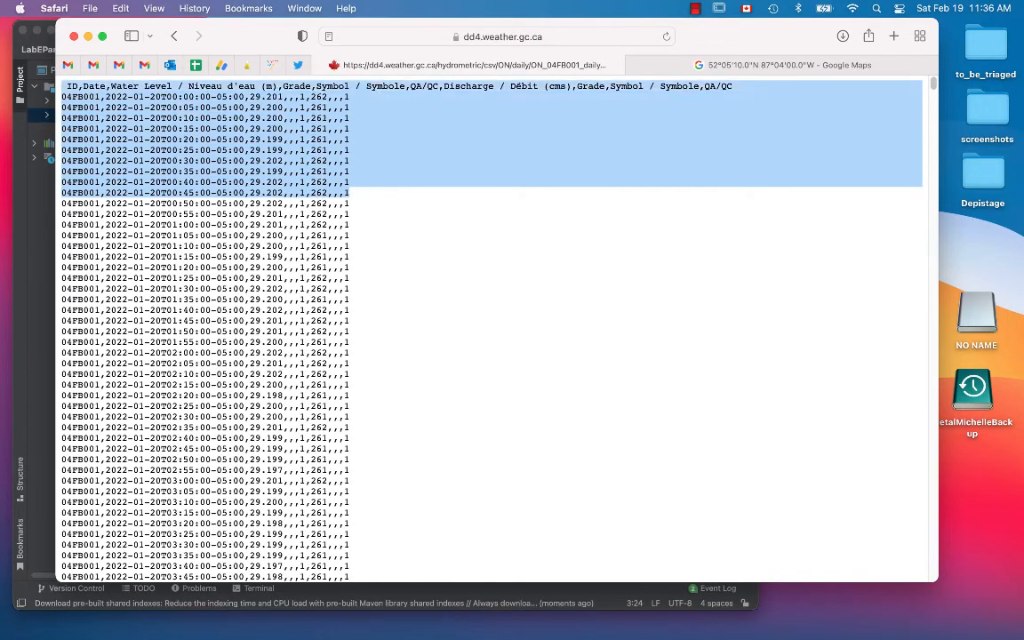
# Widen the Safari window so full CSV rows and the header are readable.
pyautogui.click(327, 37)
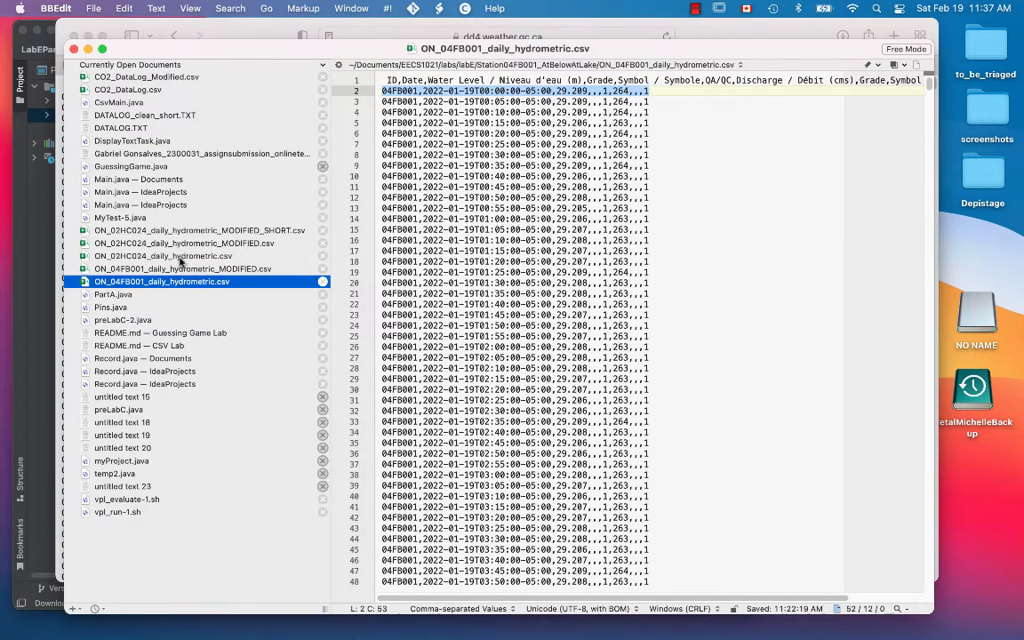
pyautogui.click(181, 268)
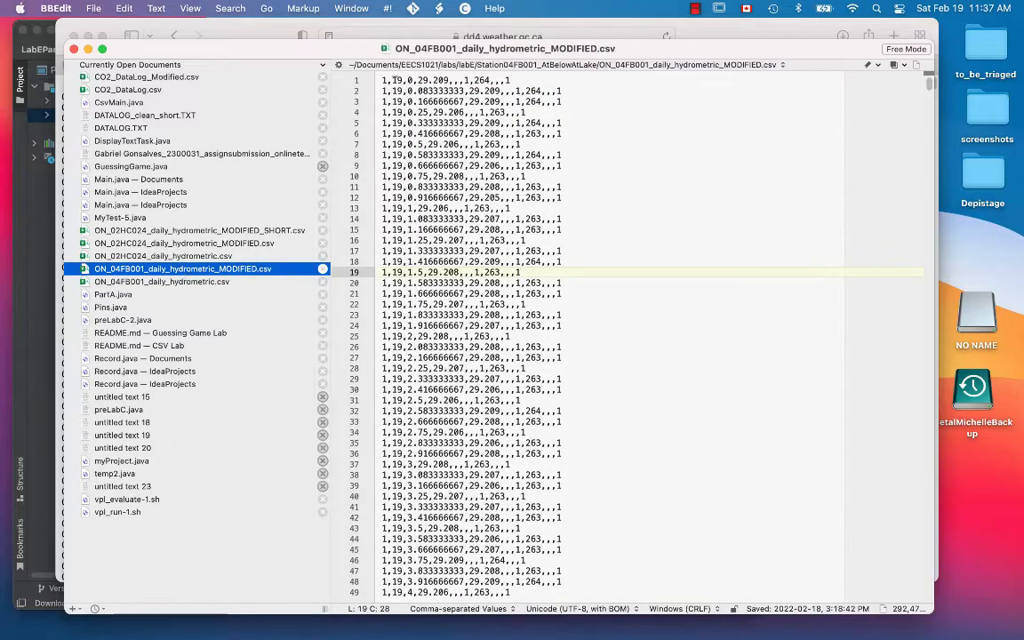
pyautogui.click(444, 80)
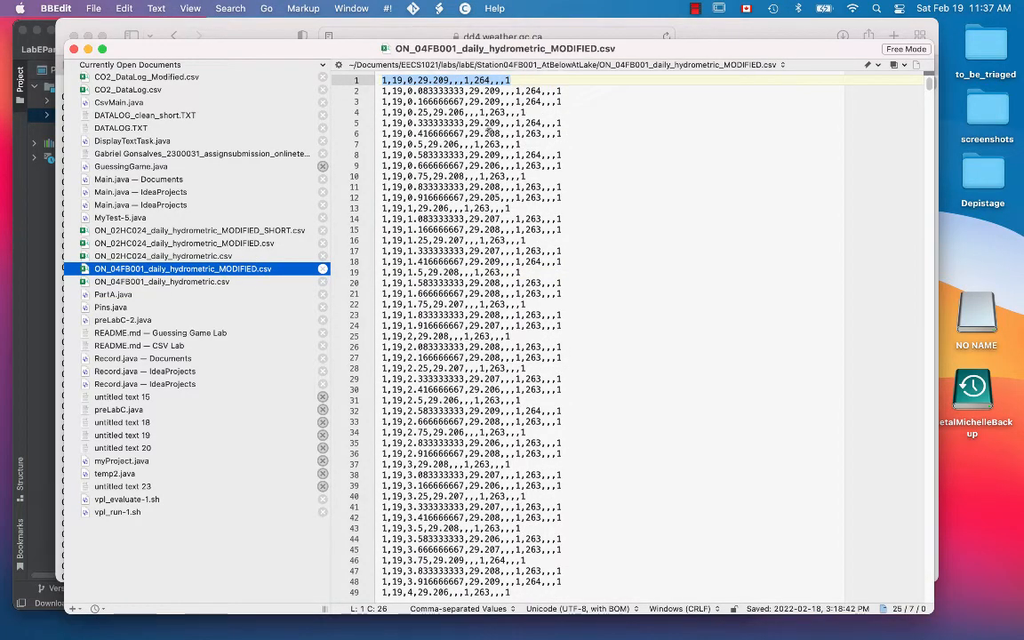
pyautogui.click(162, 282)
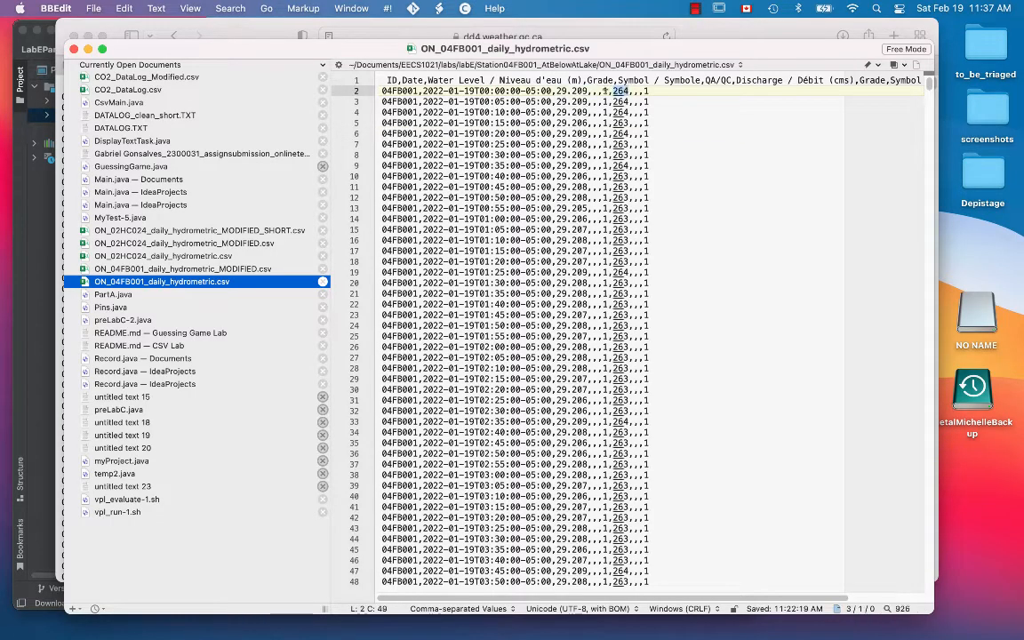
pyautogui.click(182, 268)
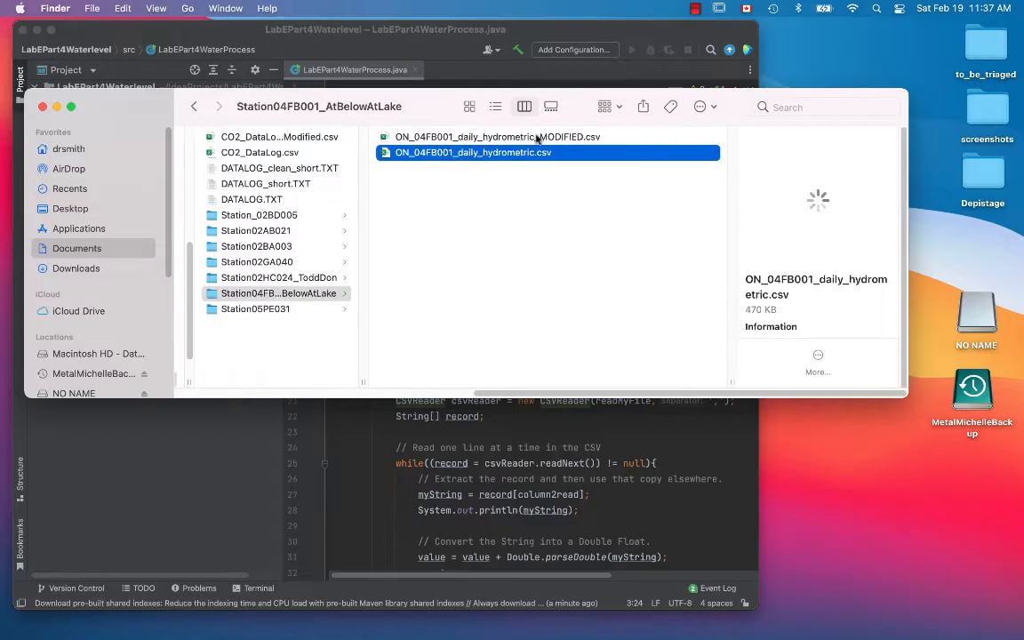
# Copy ON_04FB001_daily_hydrometric_MODIFIED.csv from Finder into the LabEPart4Waterlevel project root.
pyautogui.click(495, 136)
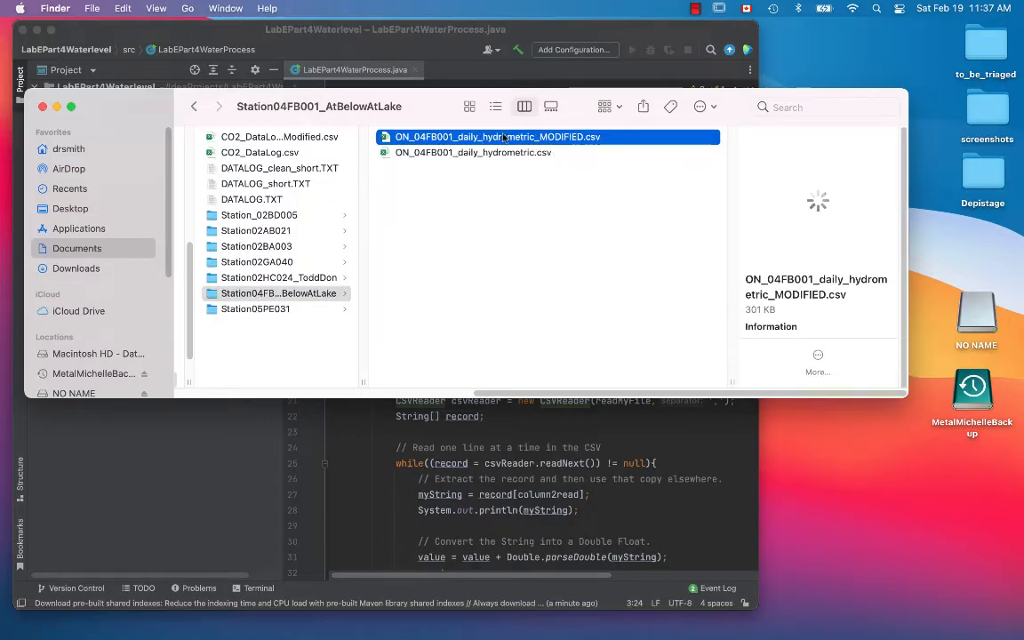
pyautogui.rightClick(507, 136)
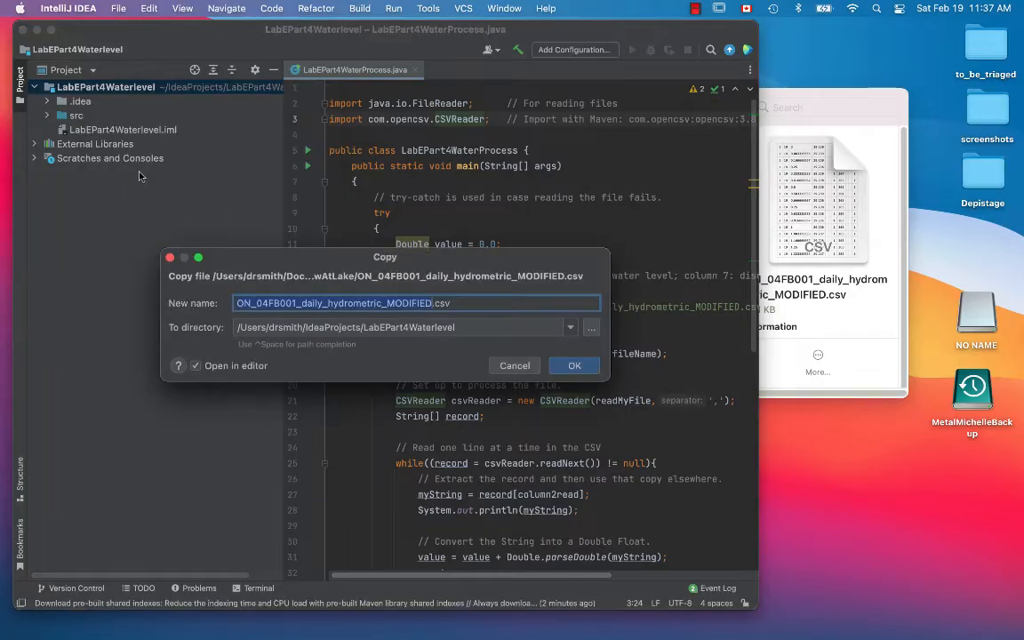
pyautogui.moveTo(405, 311)
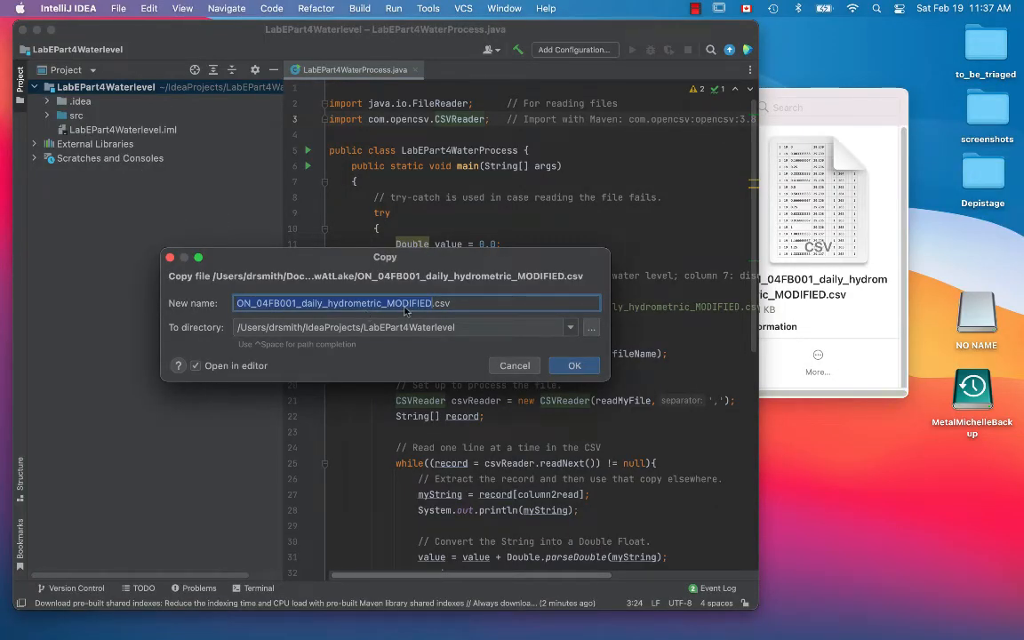
pyautogui.click(574, 365)
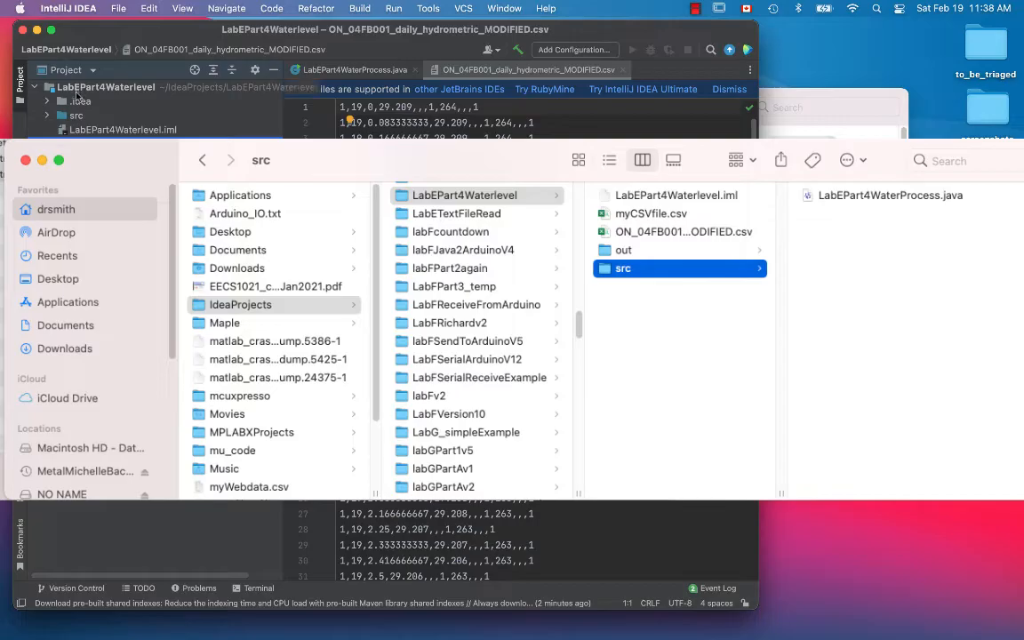
# Create a new file named myCSVfile.csv in the project root.
pyautogui.rightClick(105, 86)
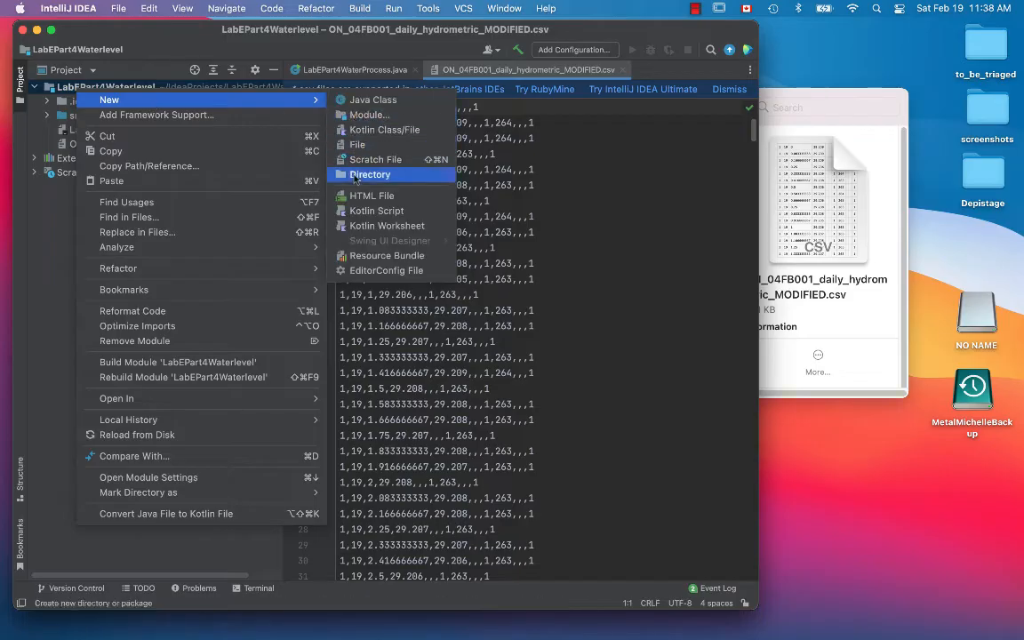
pyautogui.click(357, 143)
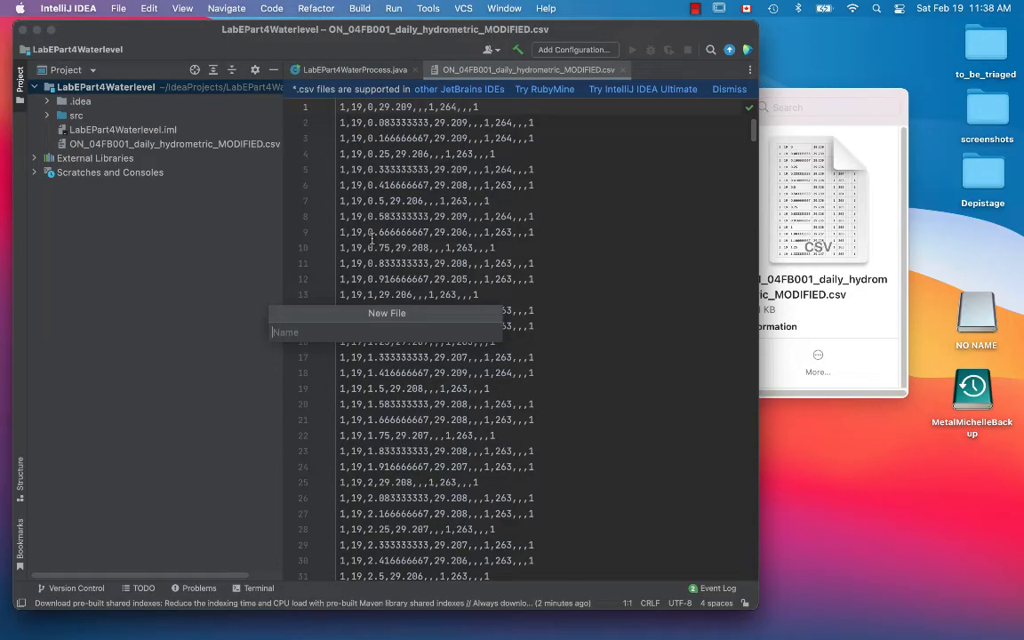
pyautogui.write('myCSV')
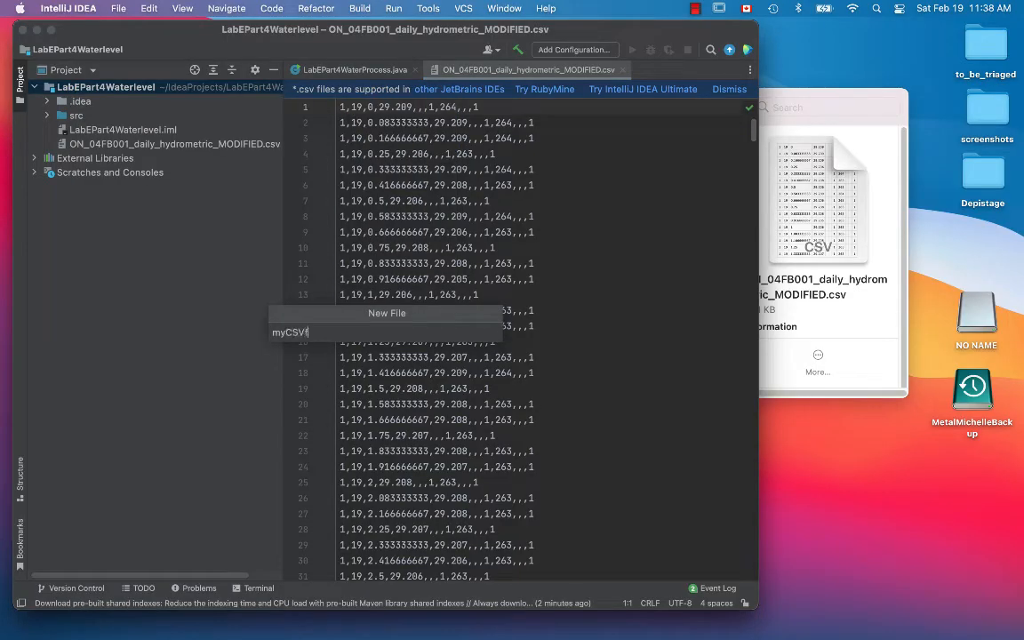
pyautogui.write('file.csv')
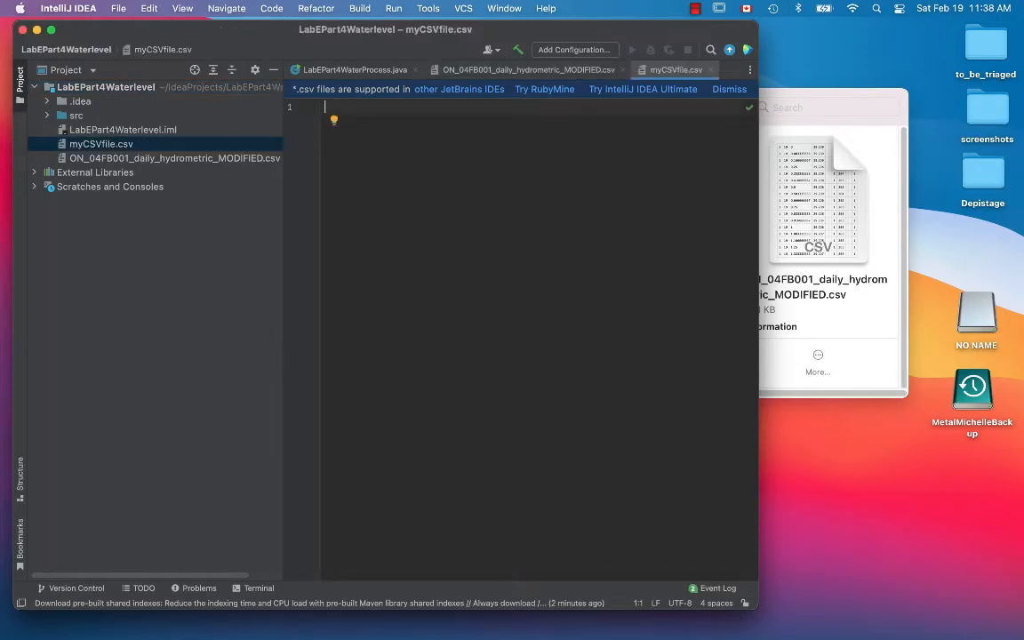
# Enter the rows 10,20,30,40 and 10,20,40,50 into myCSVfile.csv.
pyautogui.write('10,20,30')
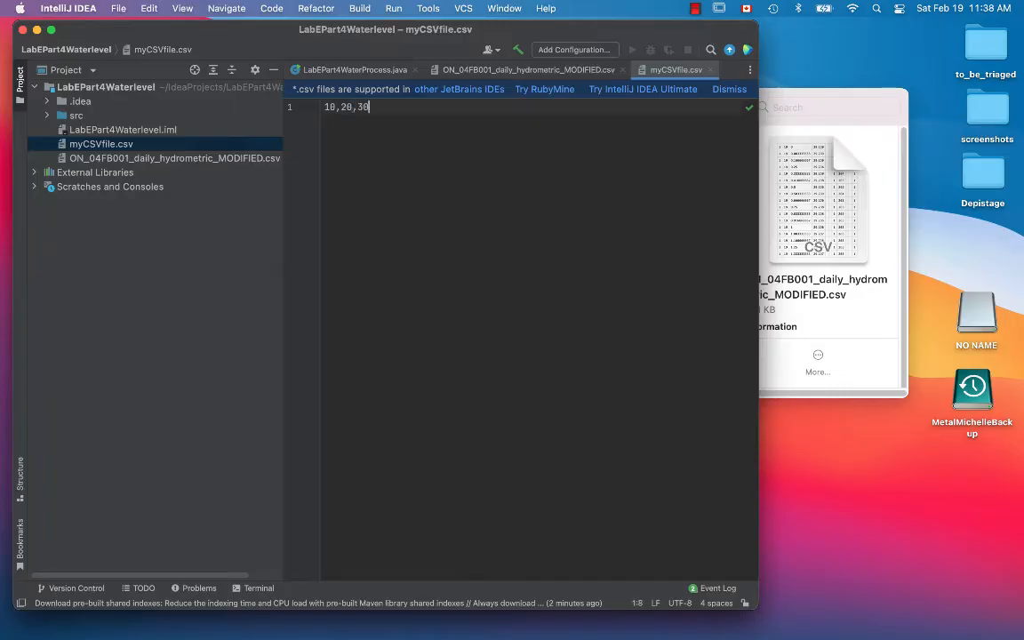
pyautogui.write(',40')
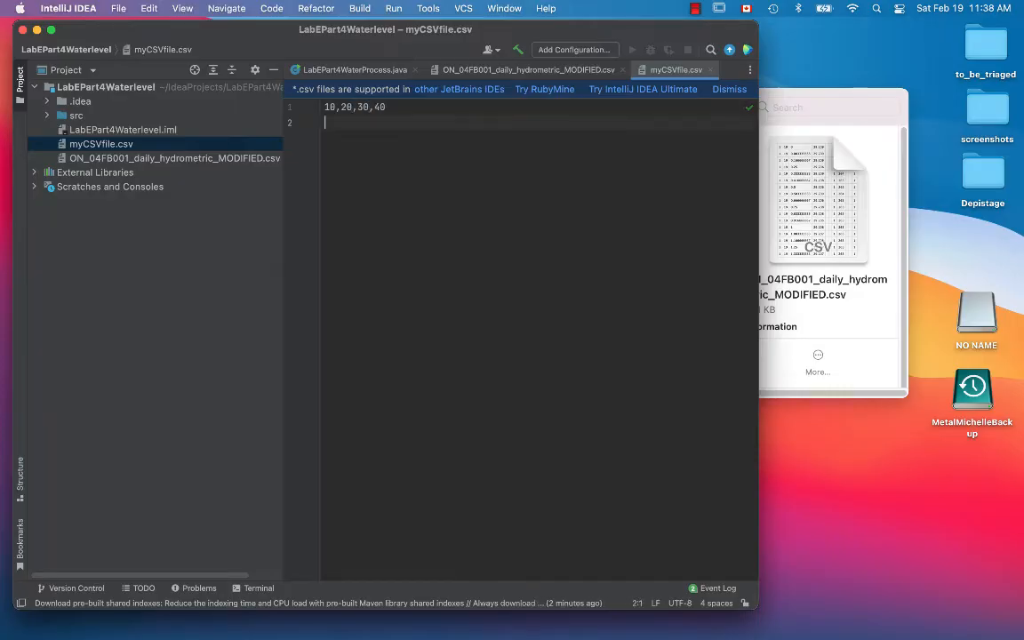
pyautogui.write('10,20,')
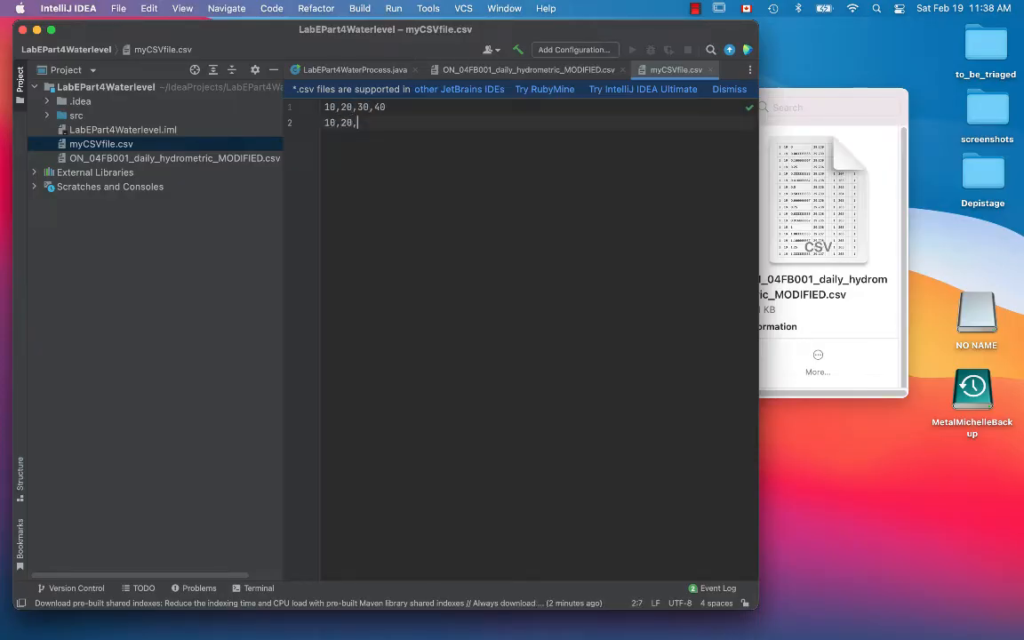
pyautogui.write('40,50')
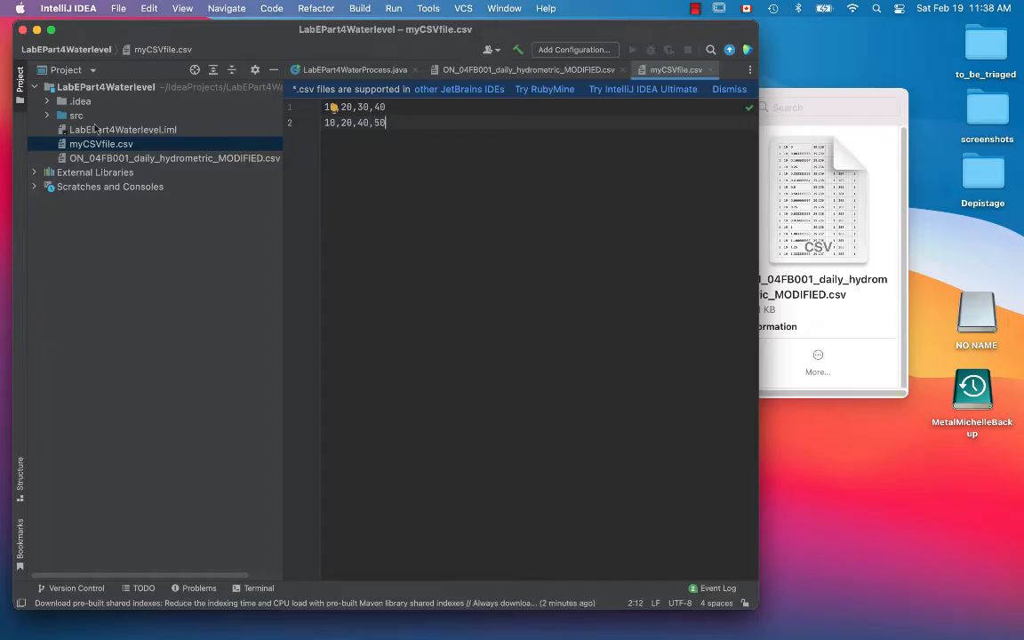
pyautogui.click(75, 115)
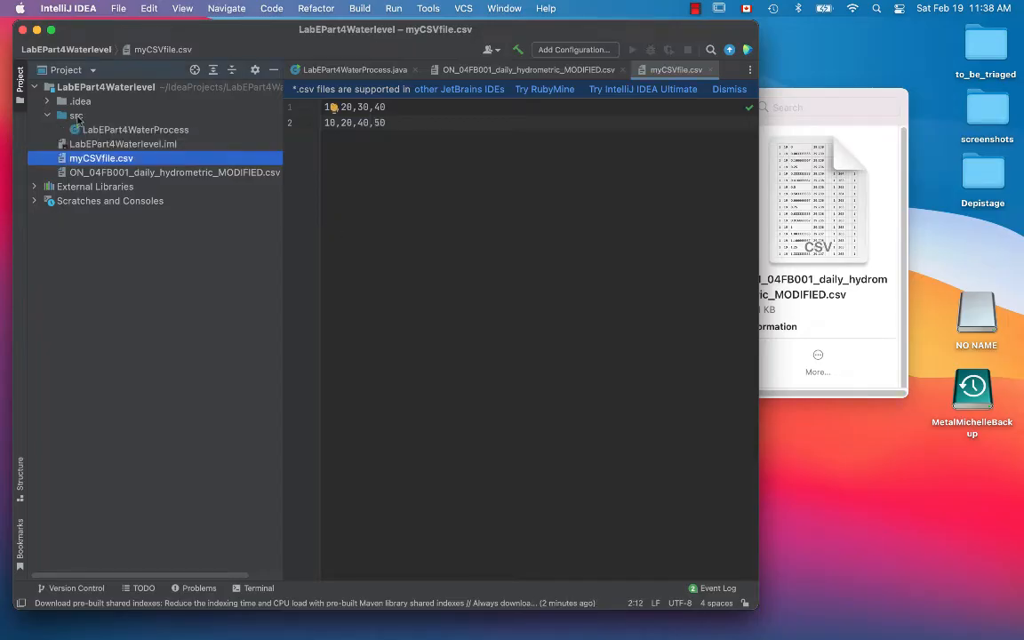
# Type ON_04FB001_daily_hydrometric_MODIFIED.csv into the fileName string of LabEPart4WaterProcess.java.
pyautogui.click(135, 129)
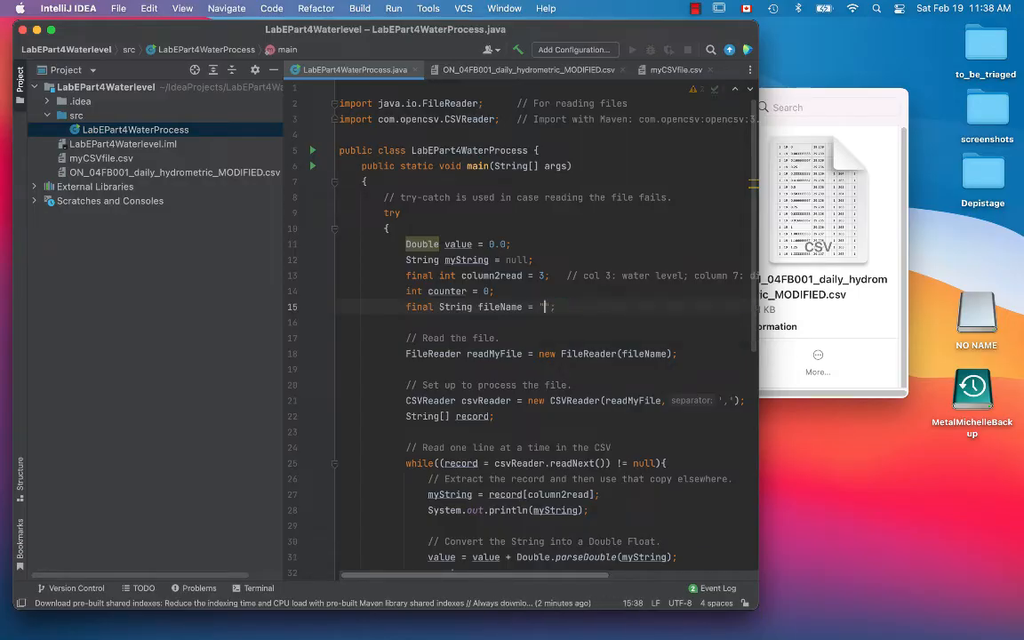
pyautogui.write('ON_04FB001_daily_hydrometric_MODIFIED.csv')
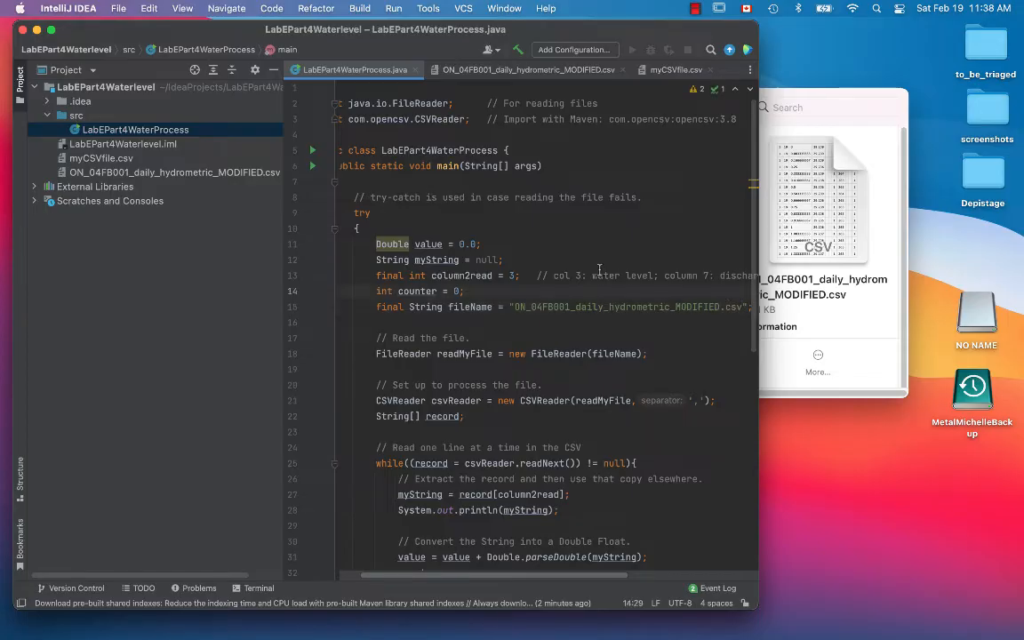
pyautogui.click(518, 48)
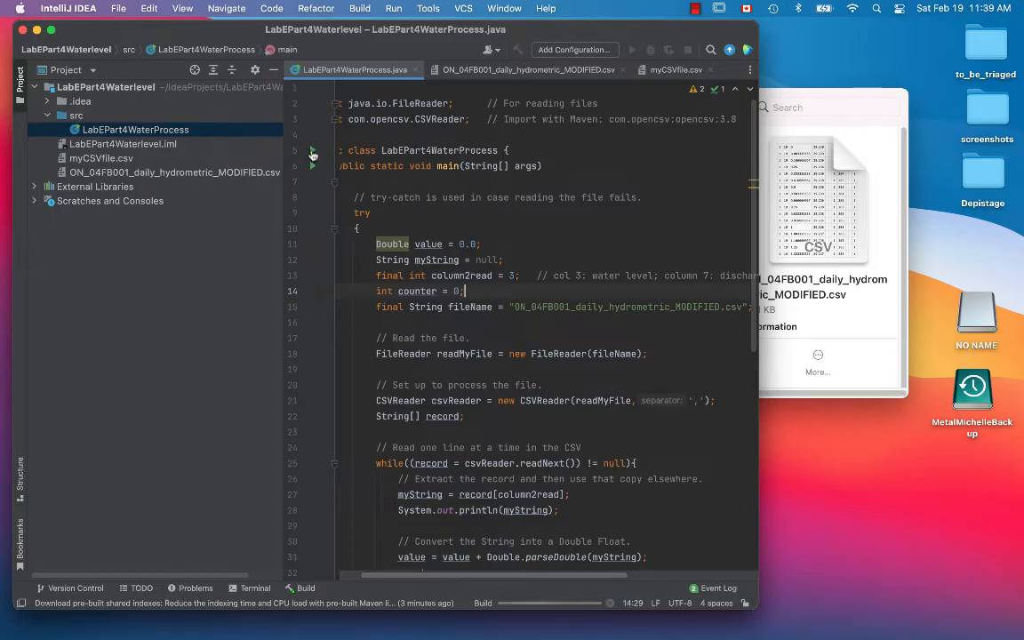
# Run LabEPart4WaterProcess.main() and select the printed average 28.990792498279404.
pyautogui.click(312, 150)
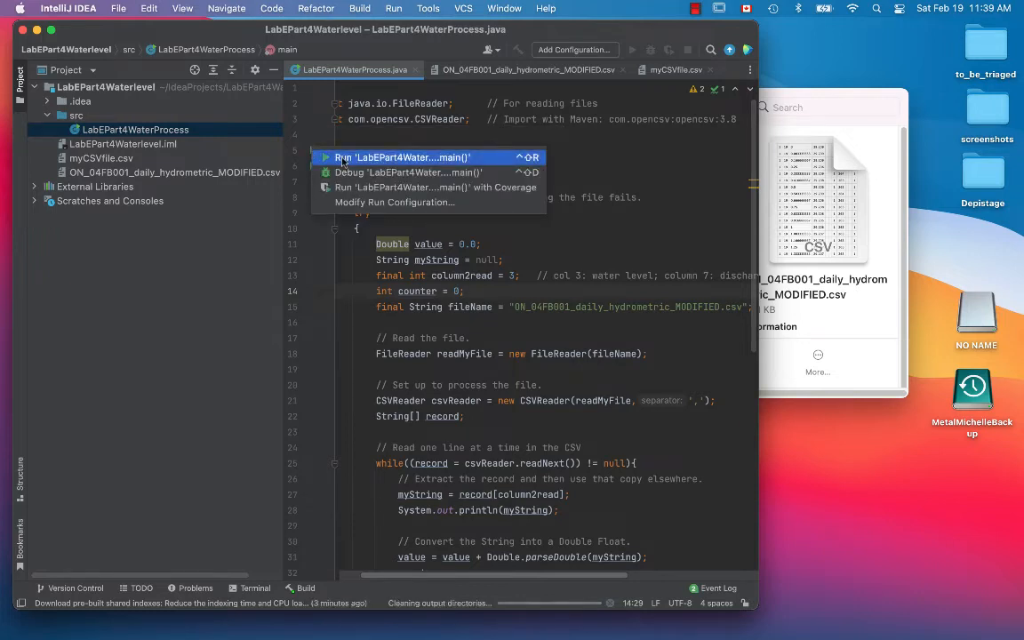
pyautogui.click(399, 158)
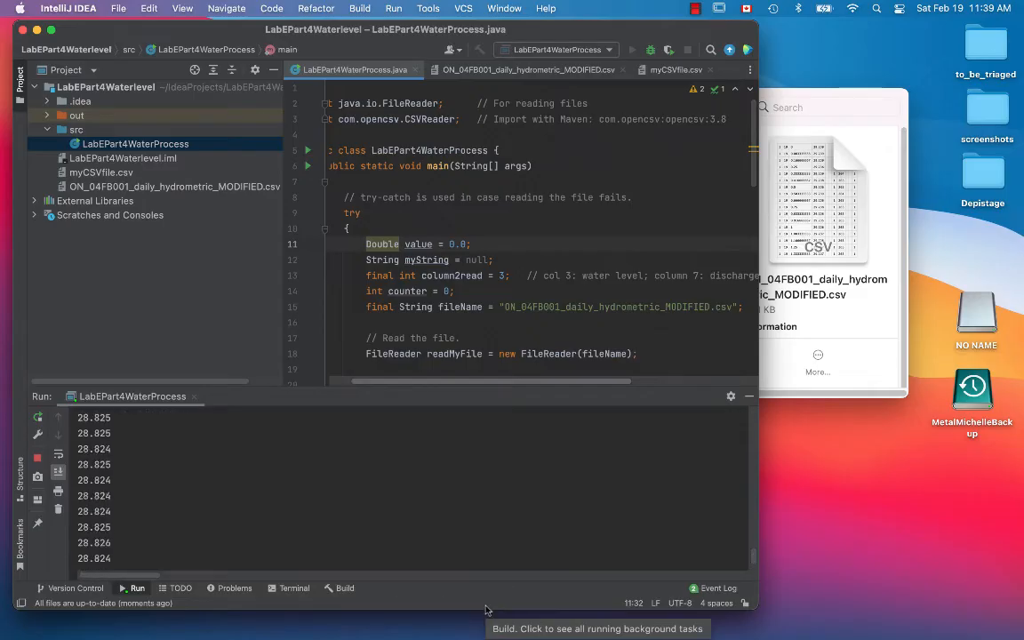
pyautogui.click(631, 49)
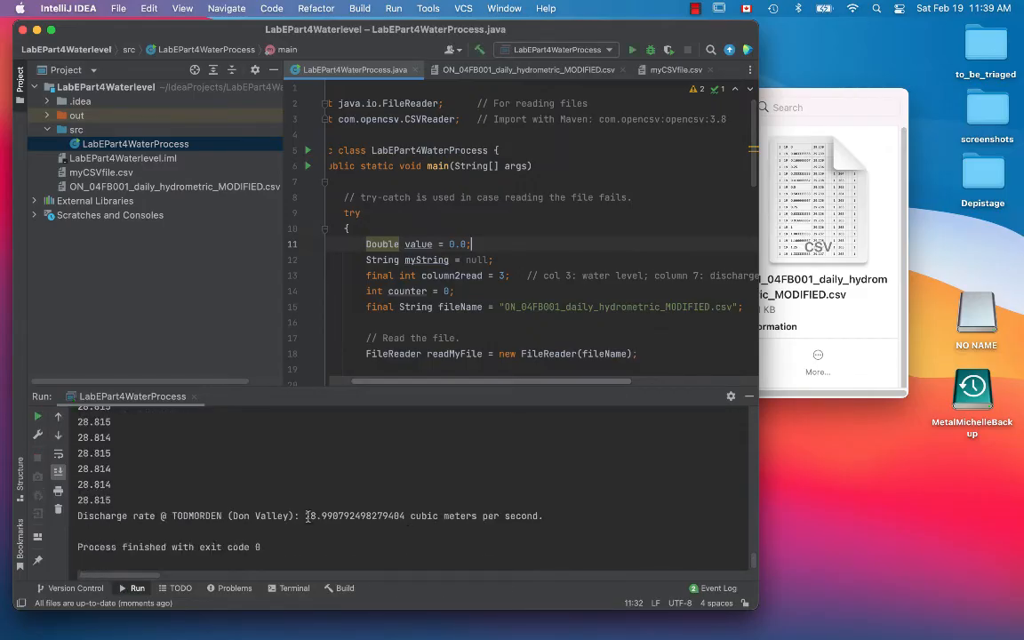
pyautogui.doubleClick(353, 516)
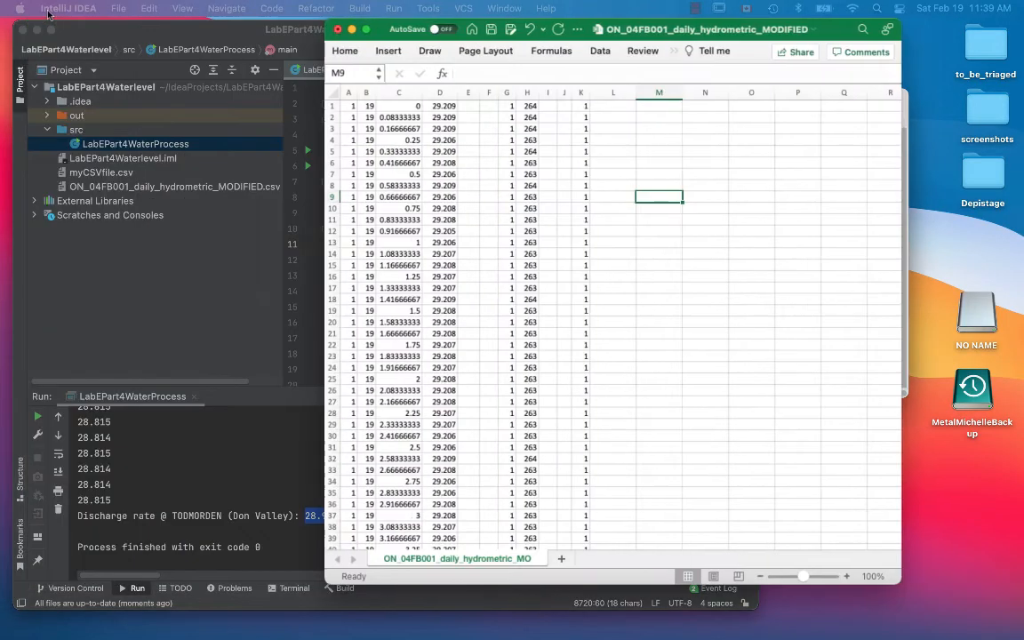
# Scroll to the data's end and enter =AVERAGE(D1:D8718) in cell D8720.
pyautogui.scroll(-3)
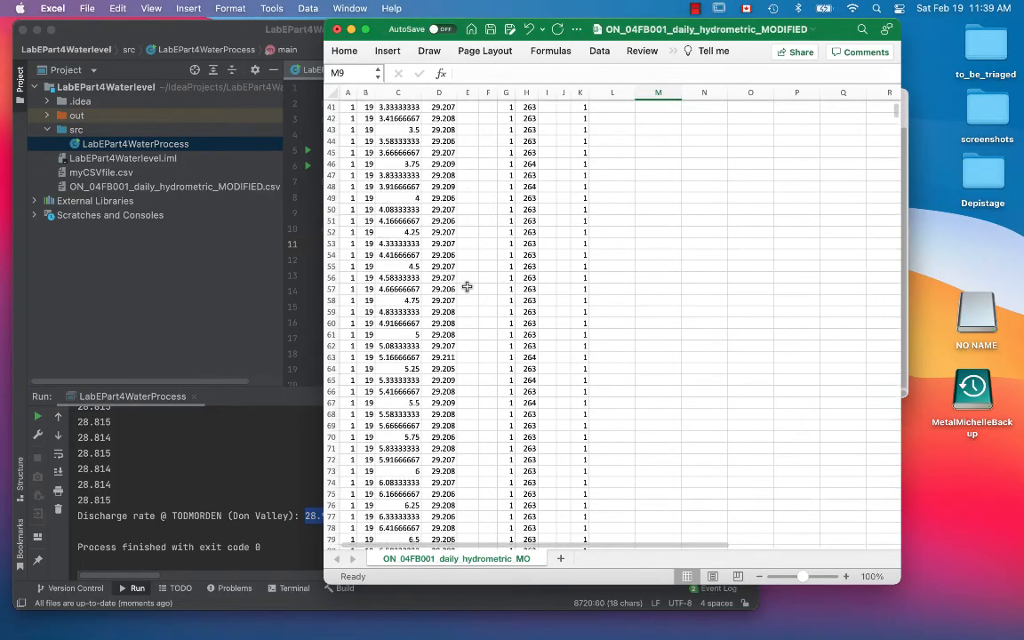
pyautogui.scroll(-3)
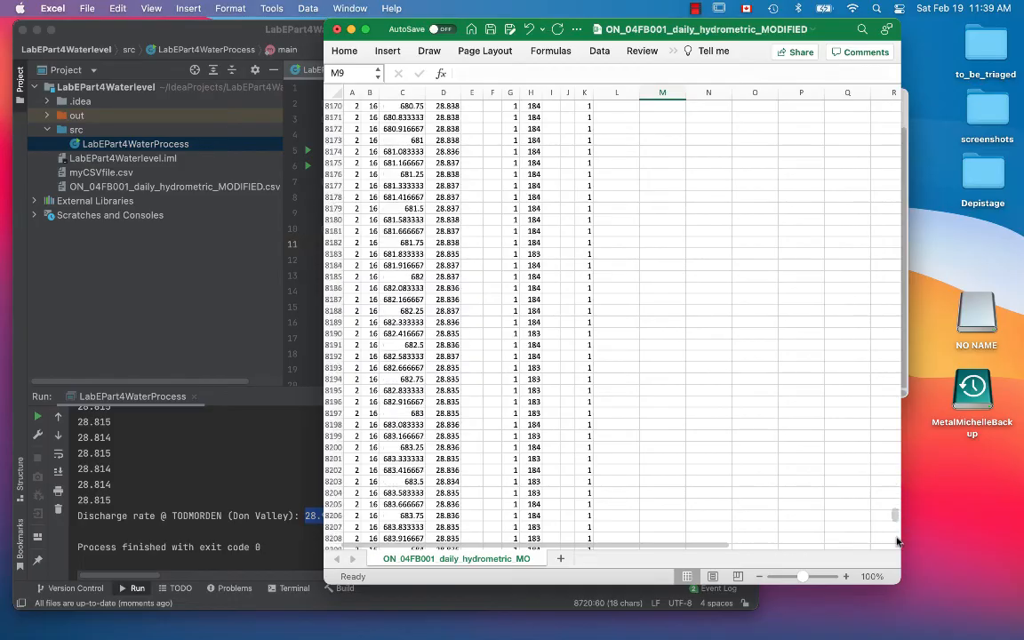
pyautogui.scroll(-3)
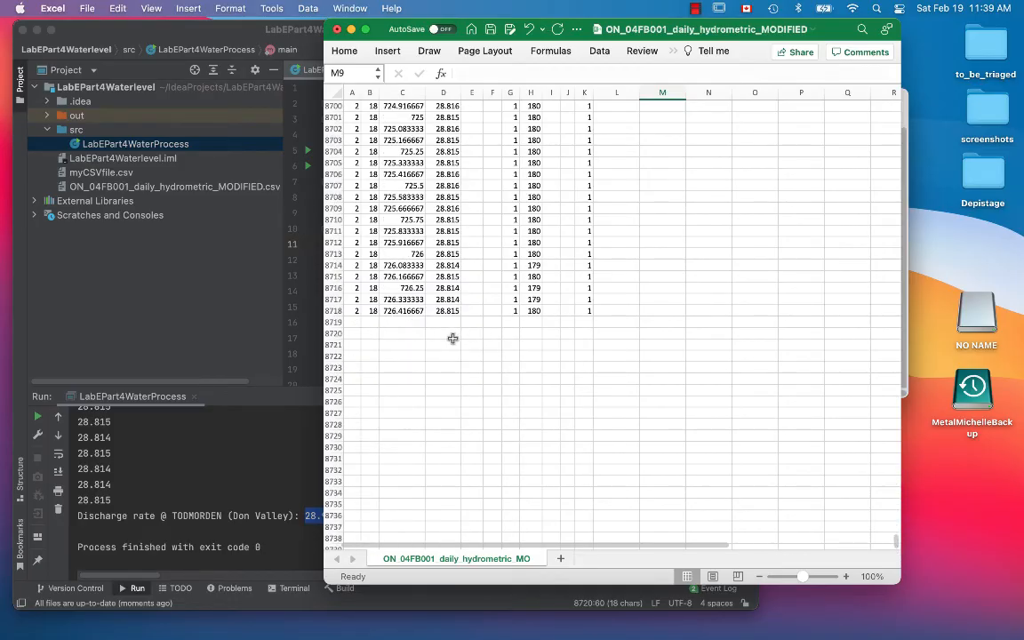
pyautogui.write('=average(')
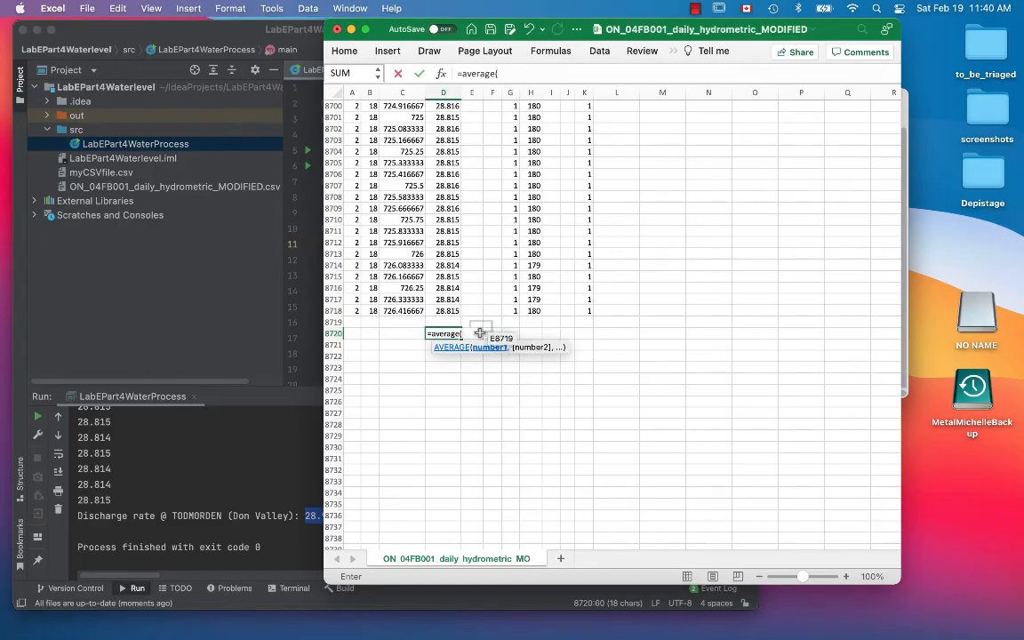
pyautogui.click(442, 512)
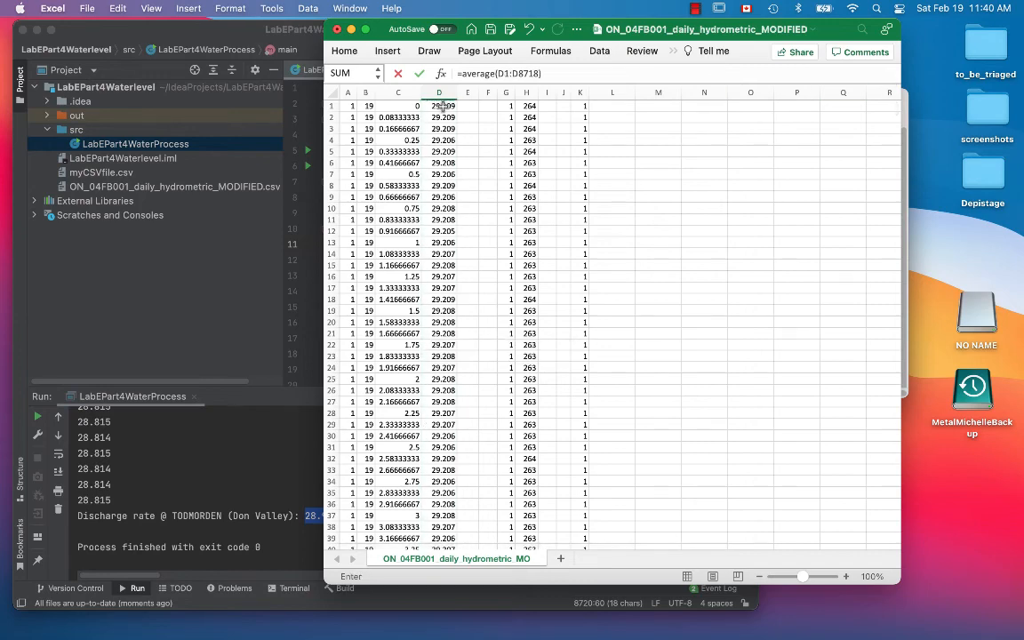
pyautogui.press('Return')
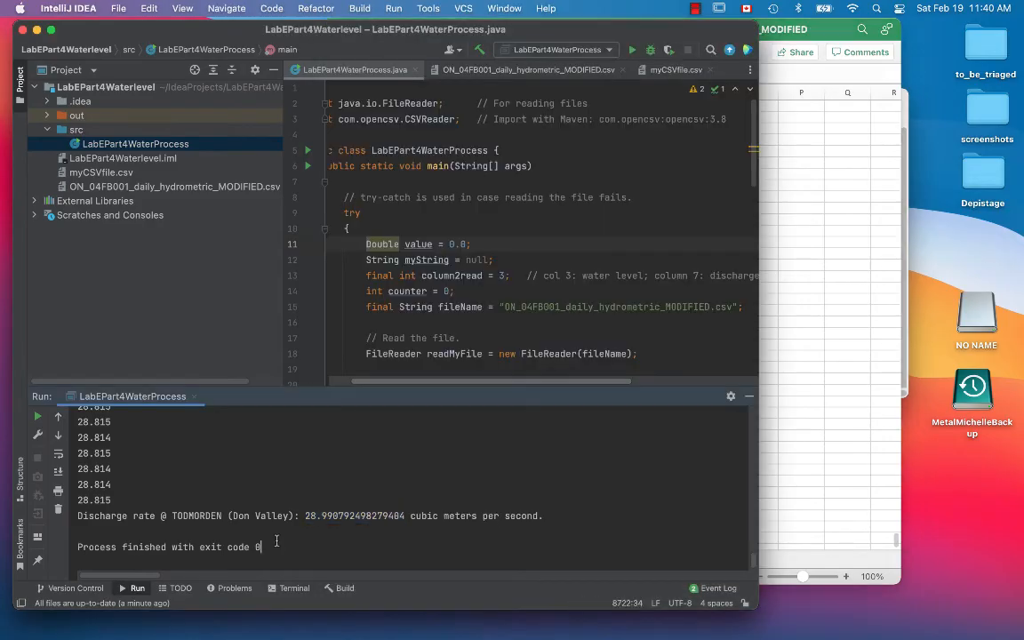
# Select the printed average, review the averaging and print code, and rerun LabEPart4WaterProcess.
pyautogui.doubleClick(353, 515)
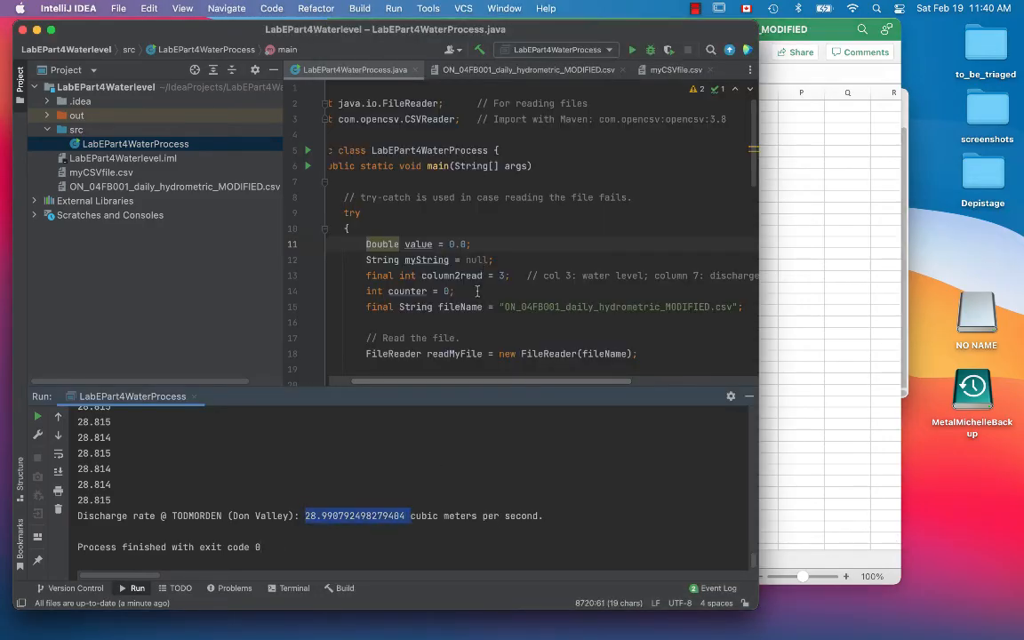
pyautogui.scroll(-3)
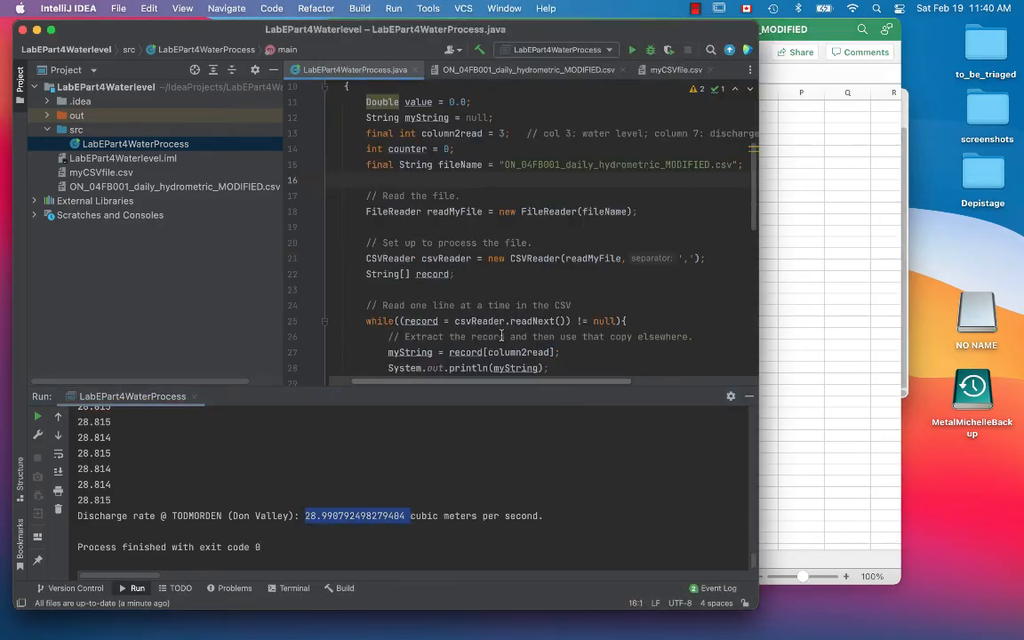
pyautogui.scroll(-3)
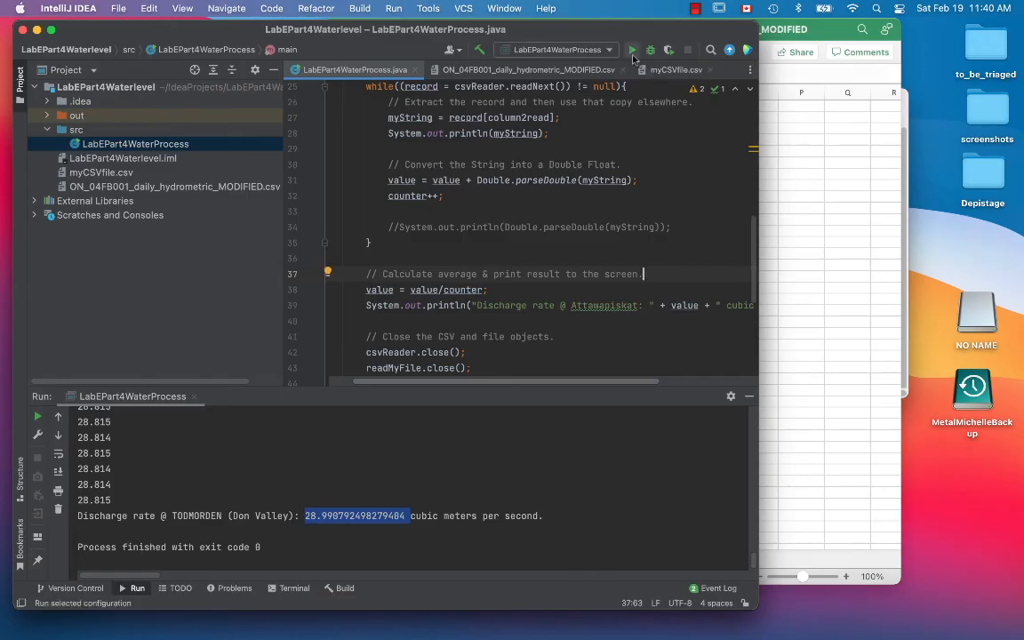
pyautogui.click(630, 50)
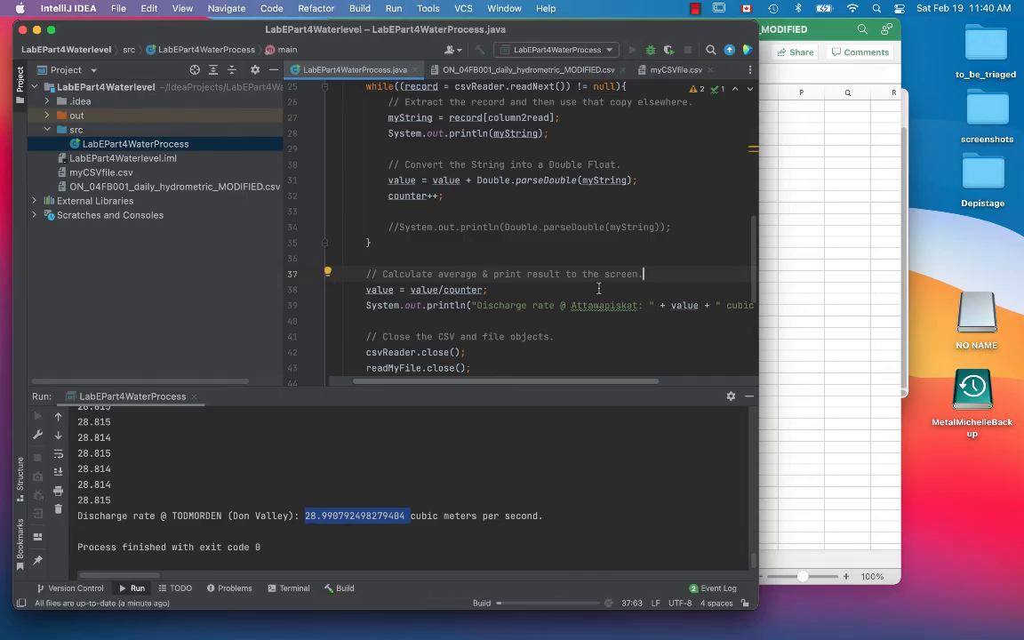